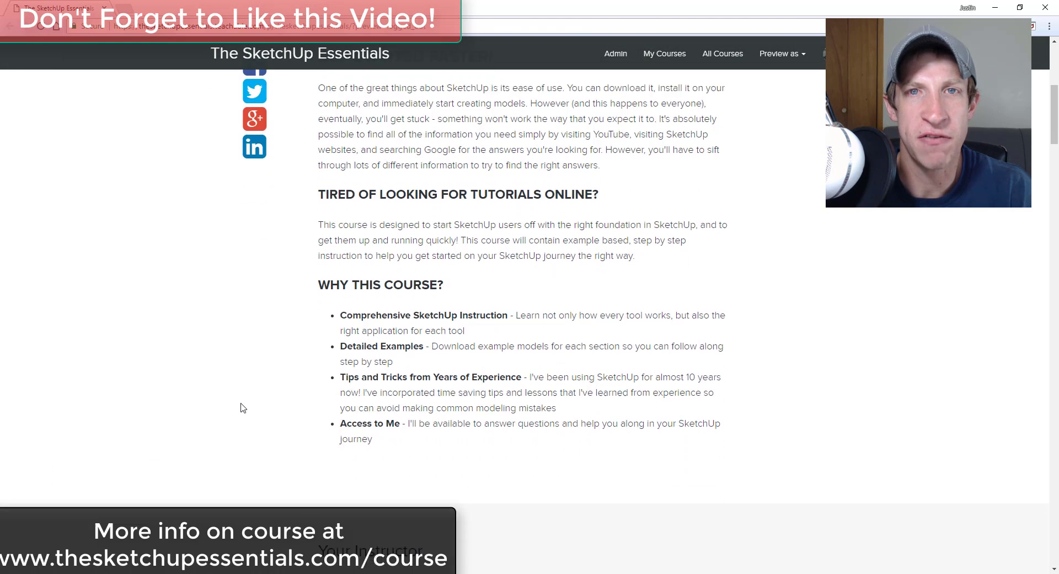
Place section cuts around the kitchen wall so only that strip of the apartment remains visible
scroll("down", 3)
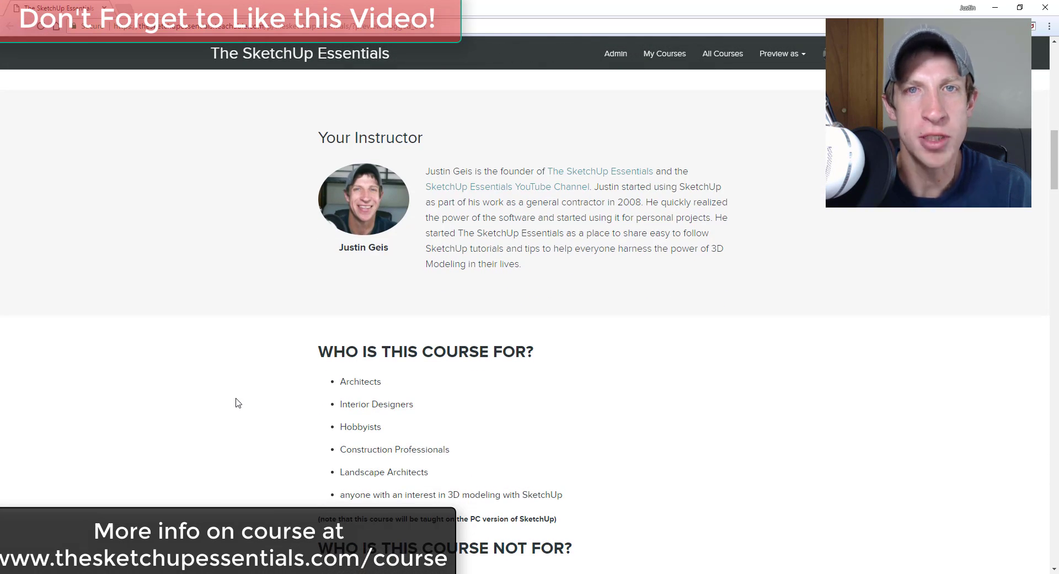
scroll("down", 3)
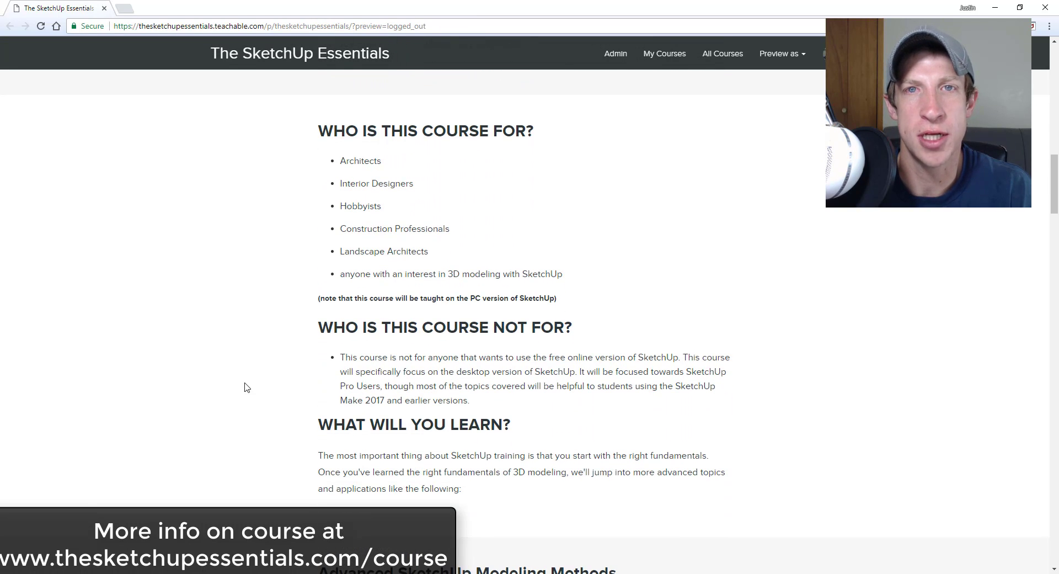
scroll("down", 3)
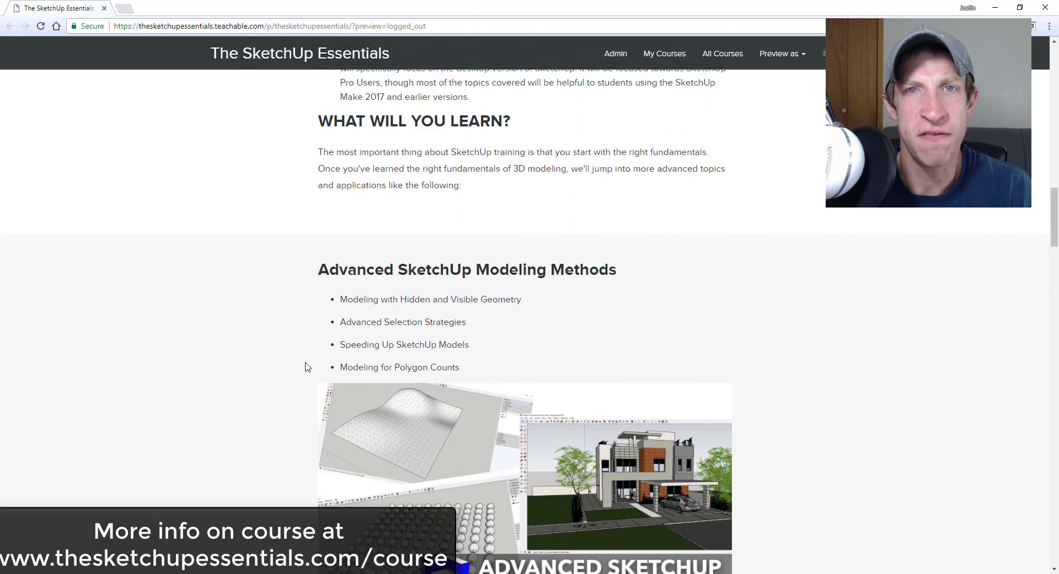
scroll("down", 3)
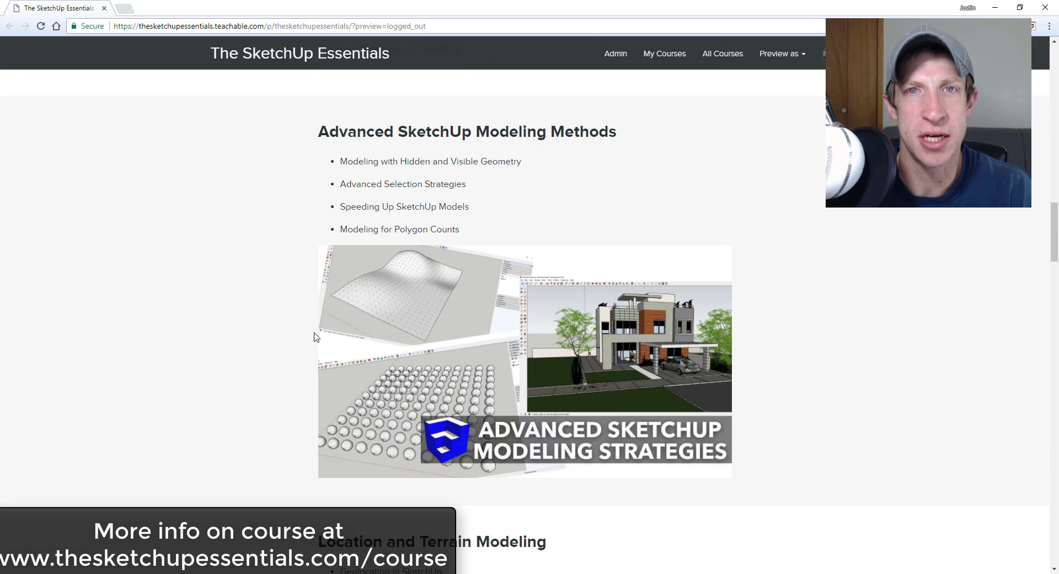
scroll("down", 3)
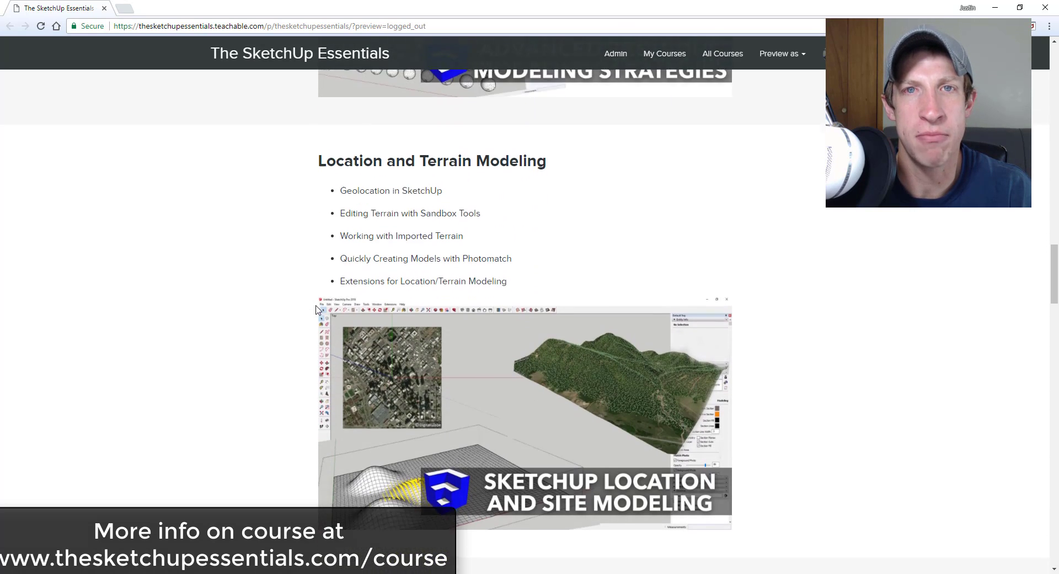
scroll("down", 3)
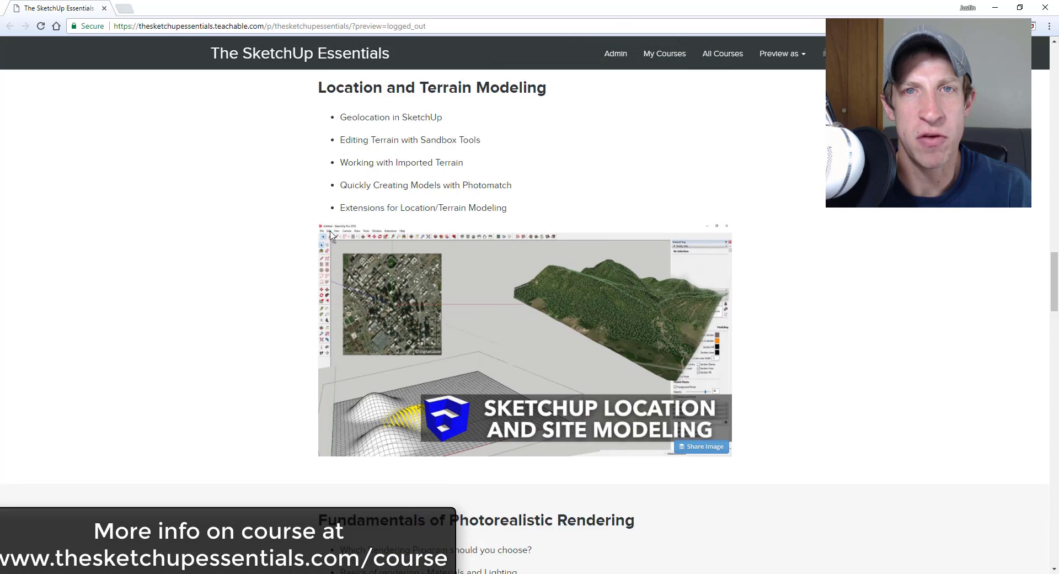
scroll("down", 3)
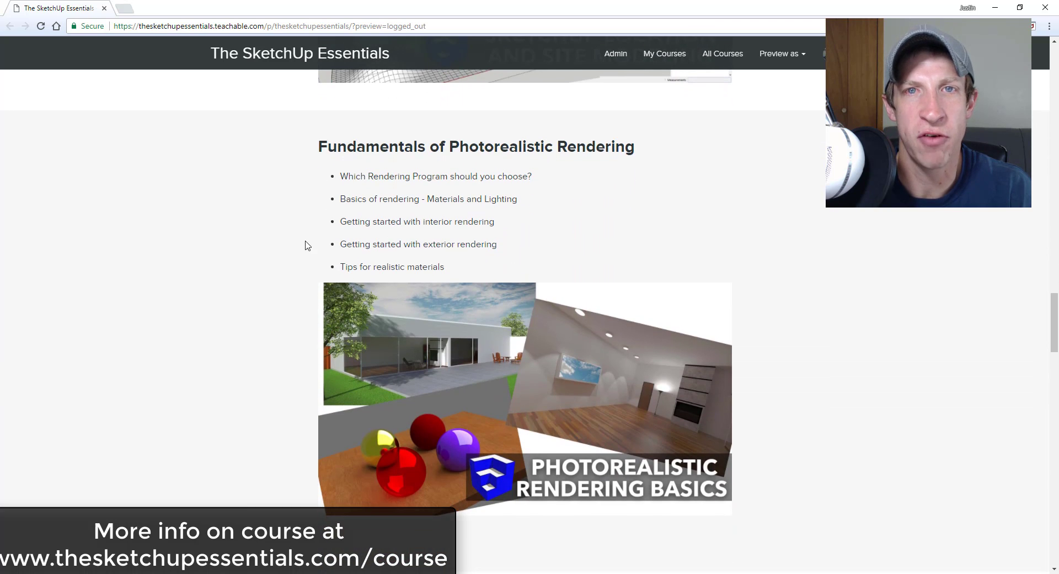
scroll("down", 3)
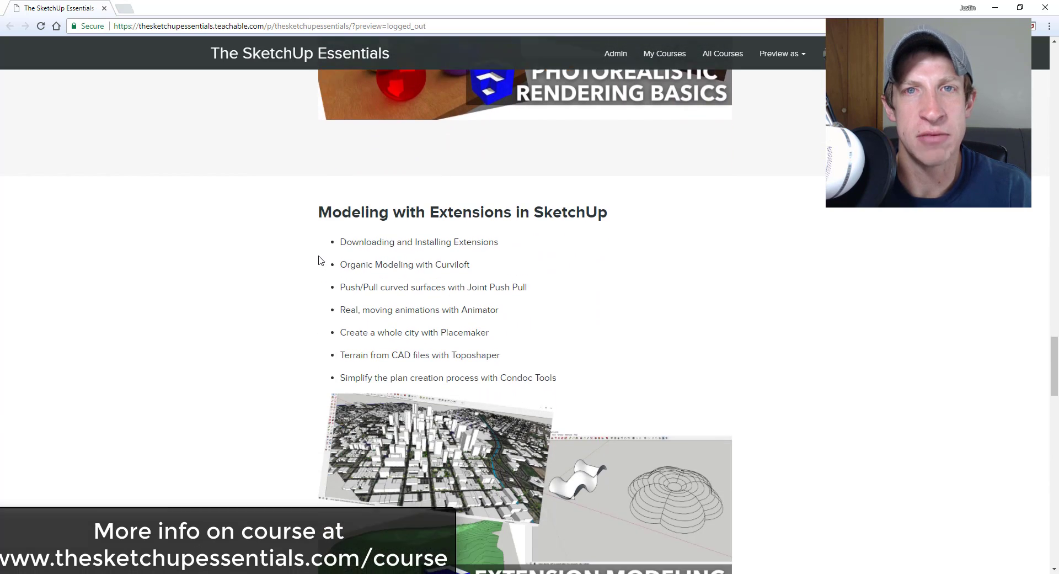
scroll("down", 3)
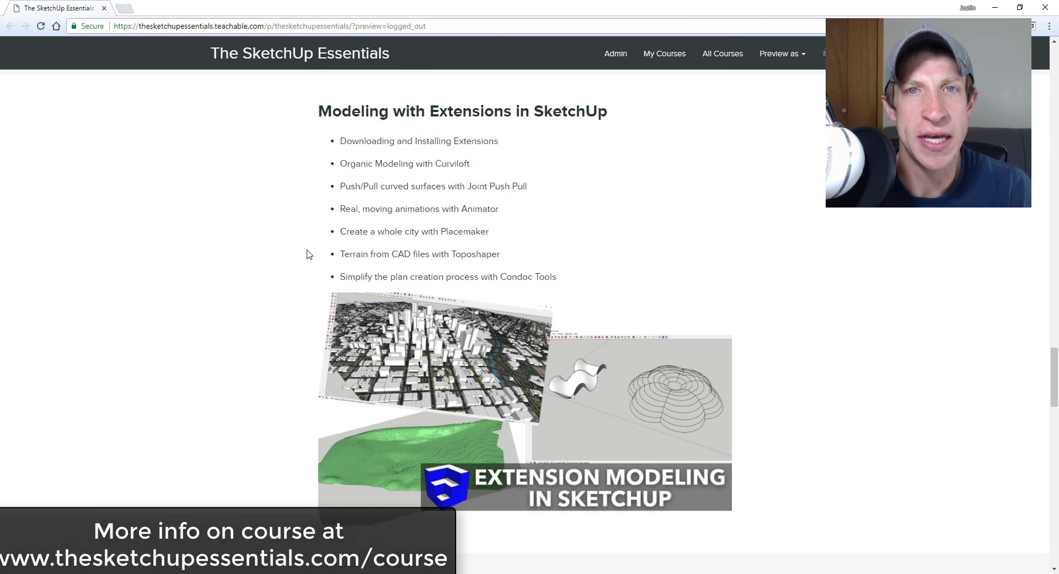
scroll("down", 3)
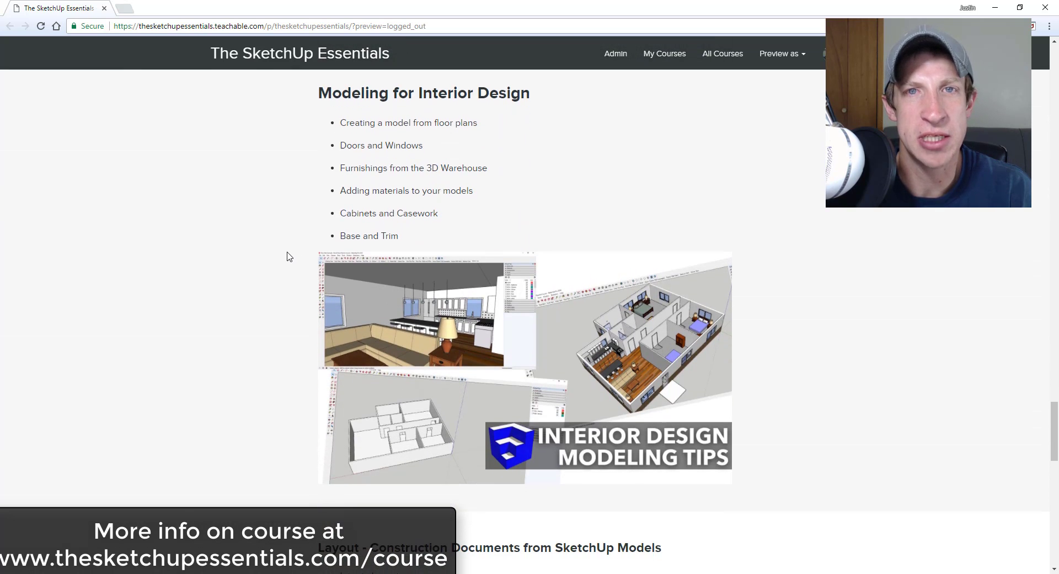
scroll("down", 3)
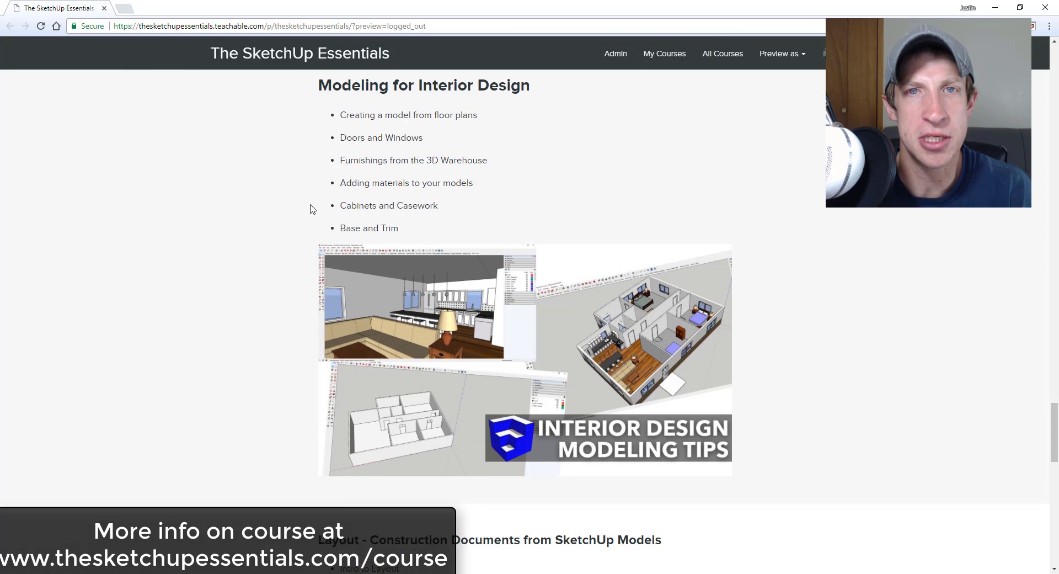
scroll("down", 3)
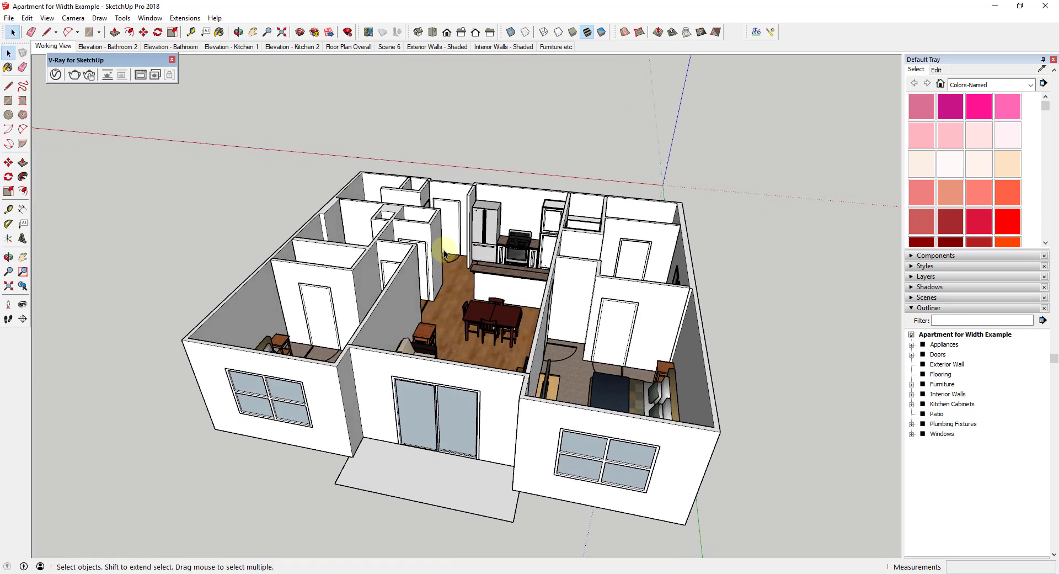
mouse_move(633, 274)
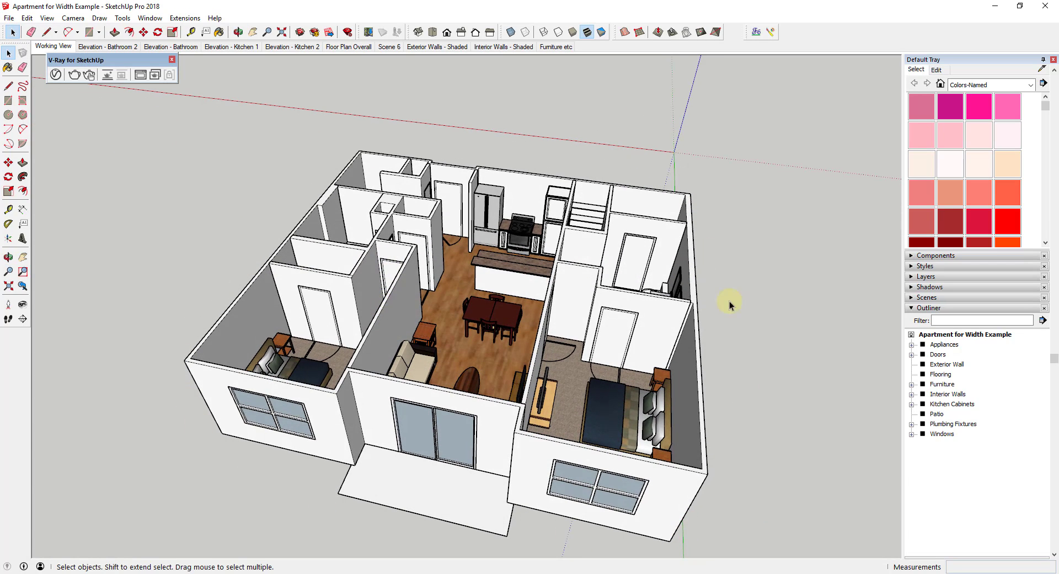
mouse_move(645, 341)
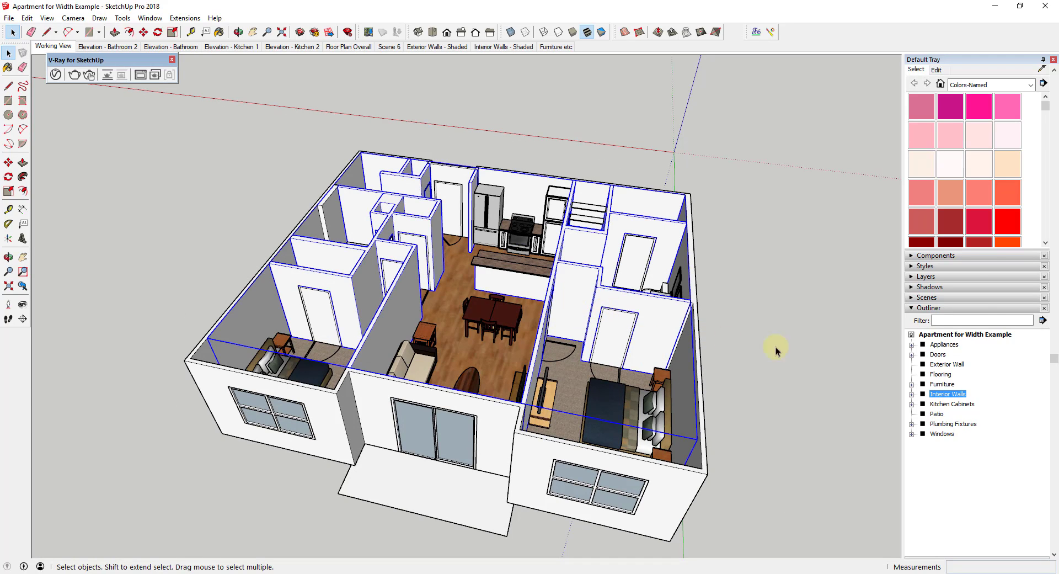
mouse_move(467, 159)
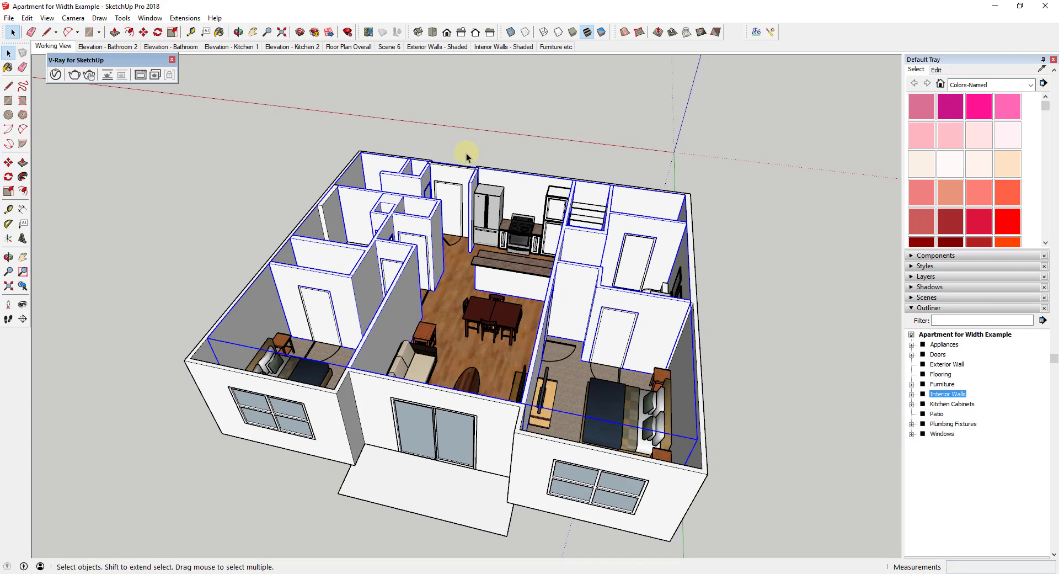
mouse_move(459, 199)
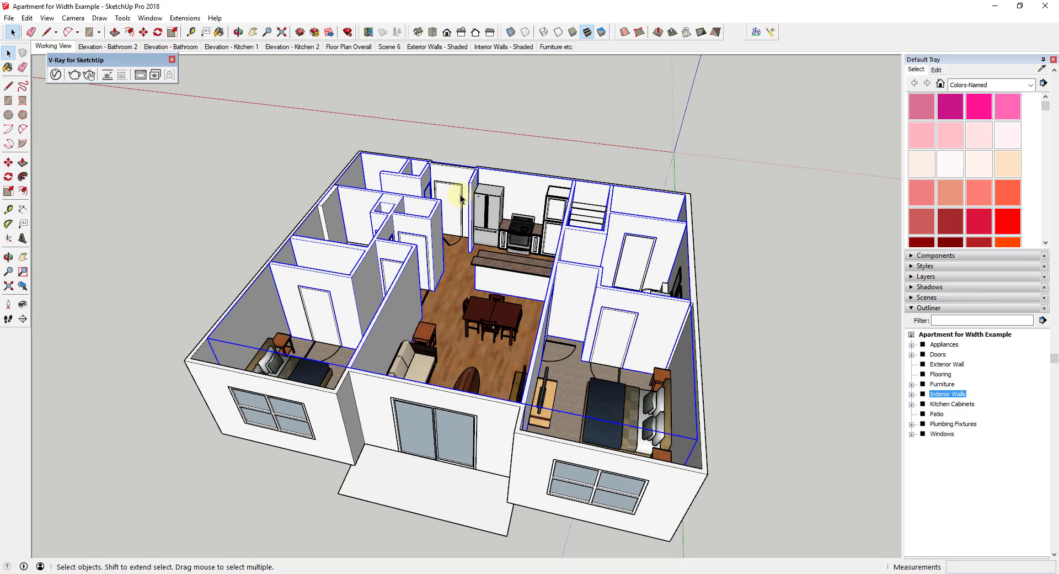
mouse_move(777, 201)
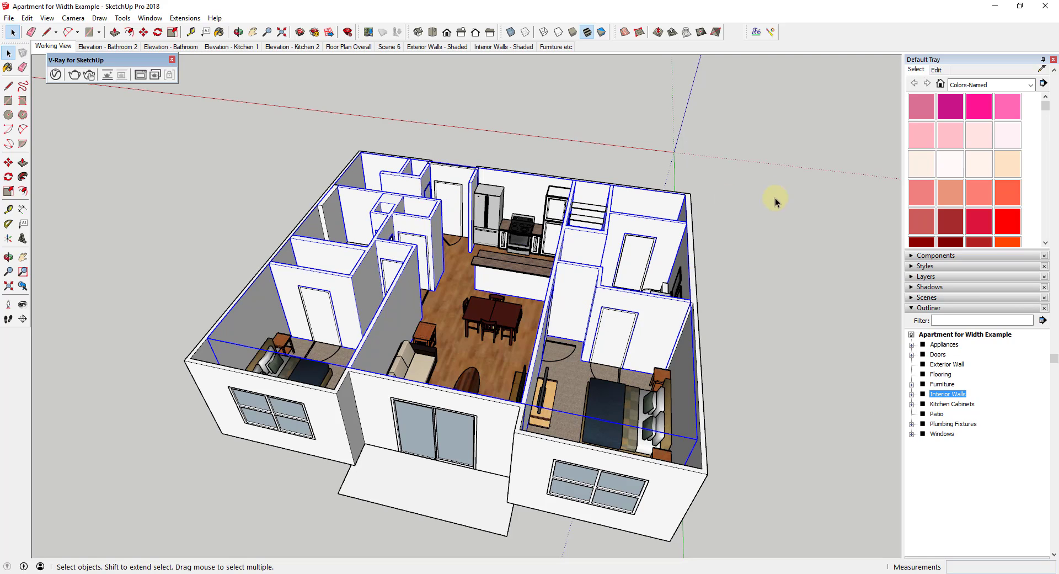
mouse_move(313, 476)
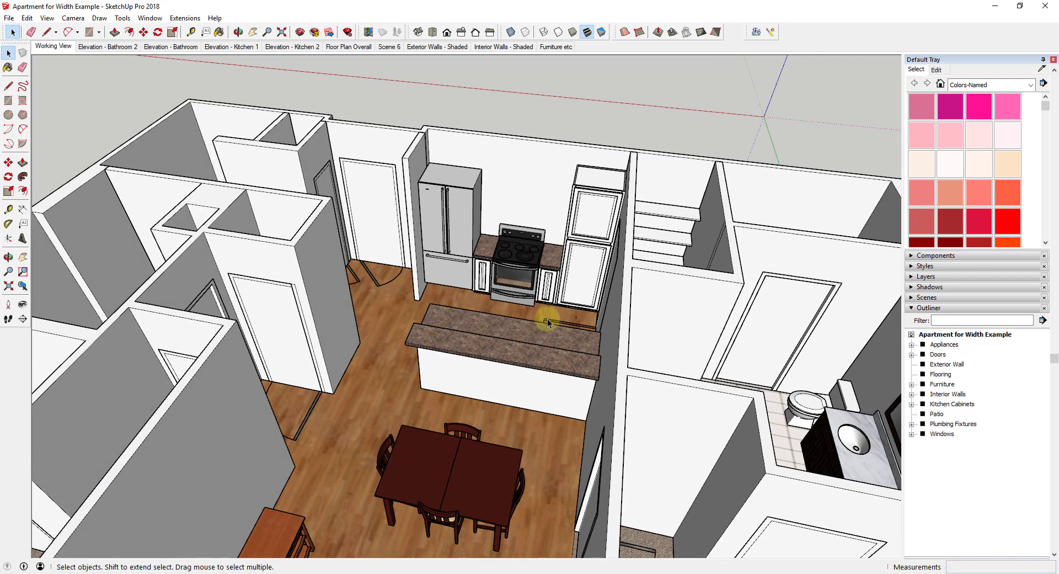
mouse_move(768, 225)
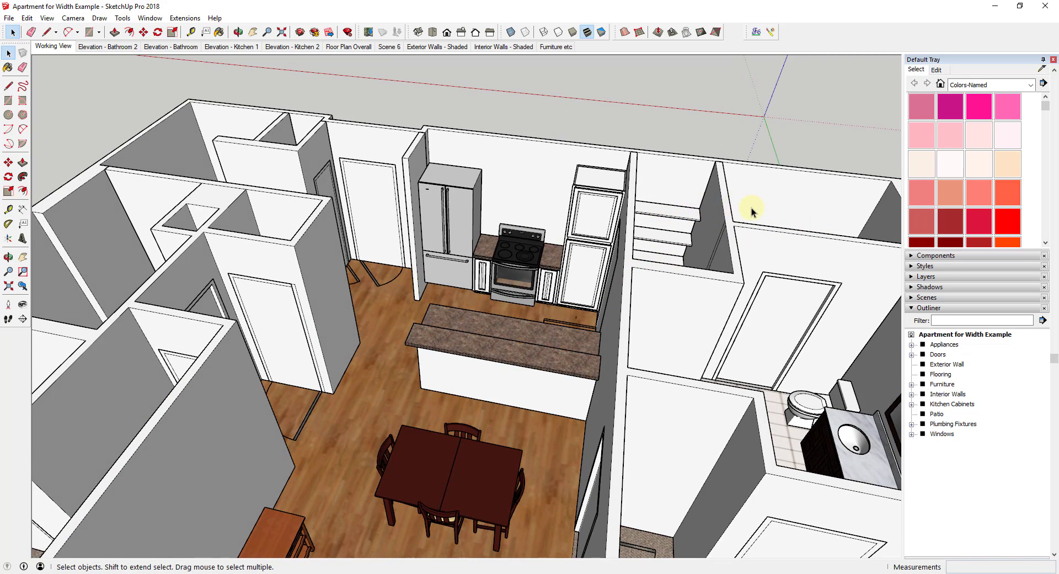
mouse_move(366, 206)
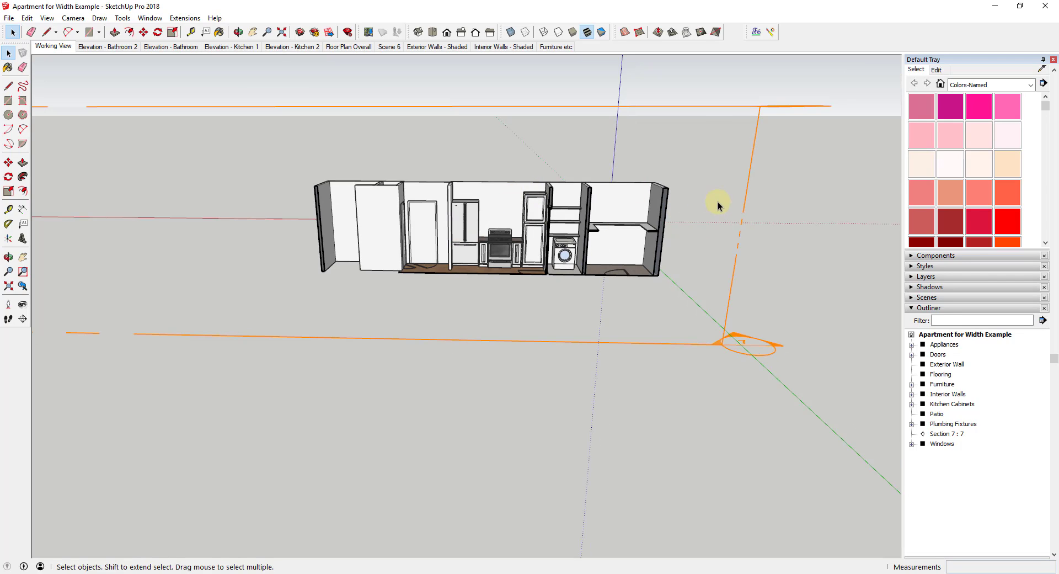
left_click(7, 190)
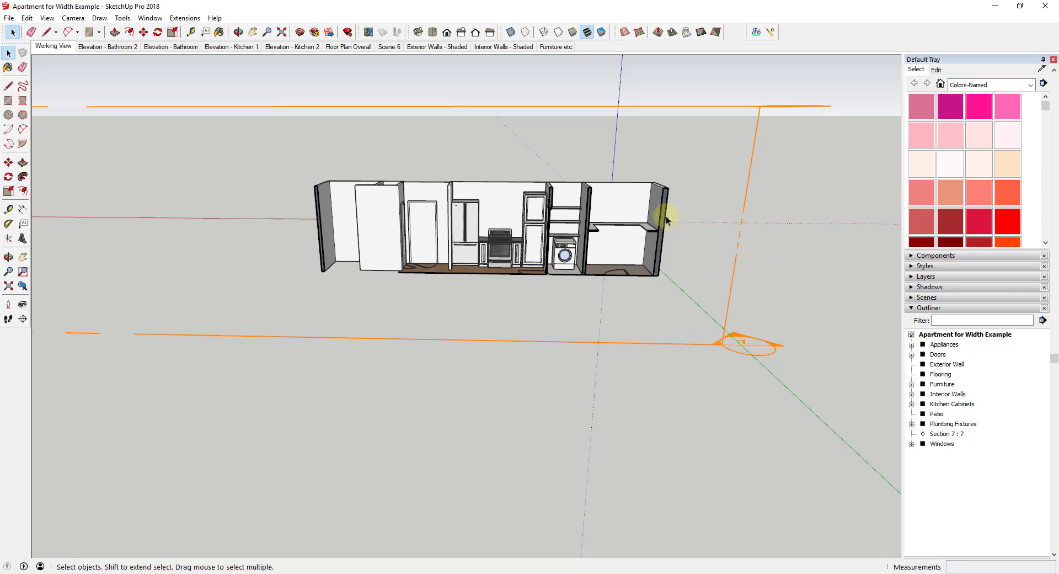
mouse_move(515, 218)
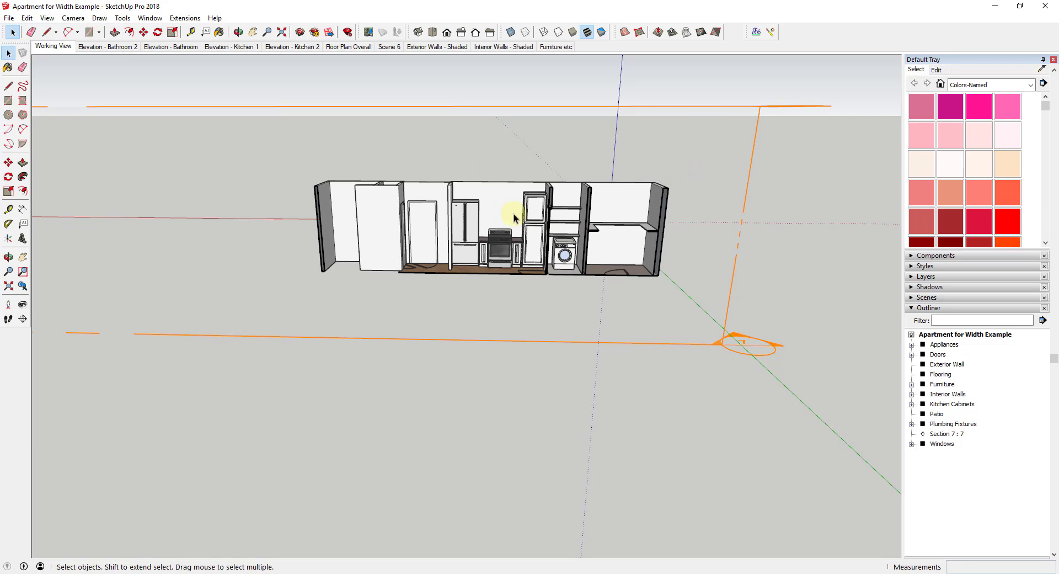
mouse_move(607, 258)
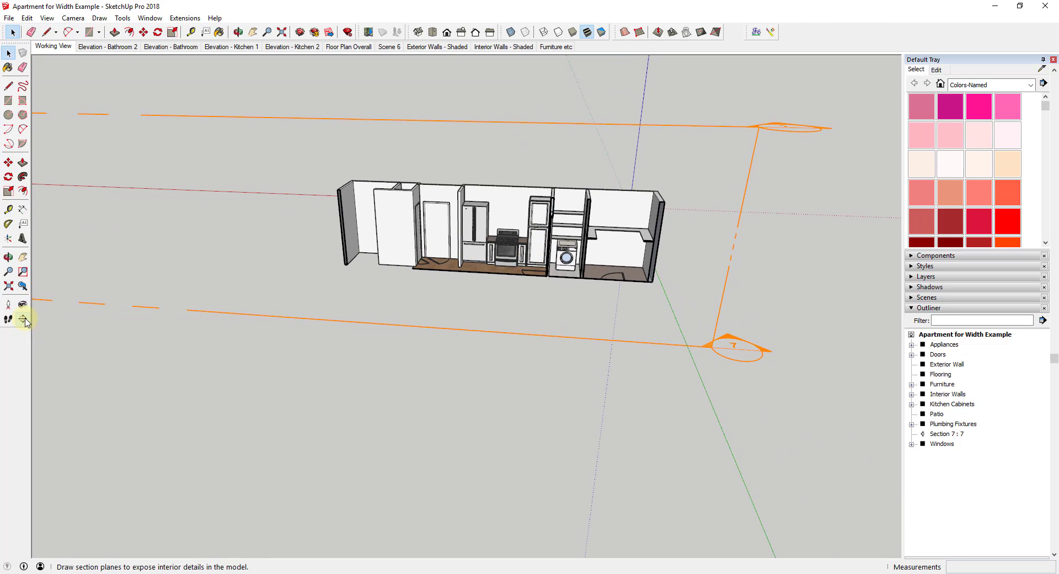
Reverse the cut direction of section plane 8 from its context menu
left_click(22, 320)
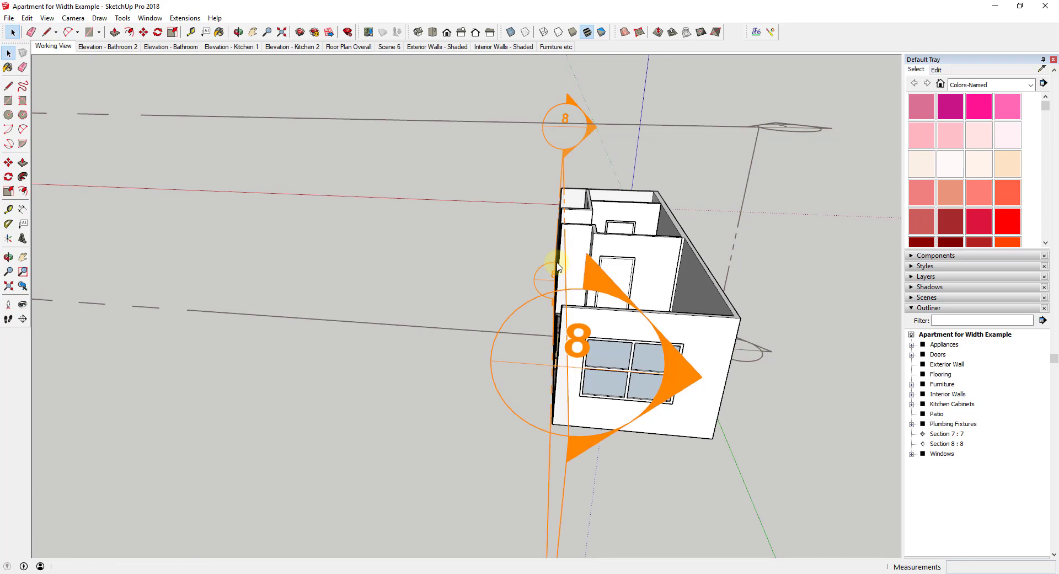
right_click(558, 269)
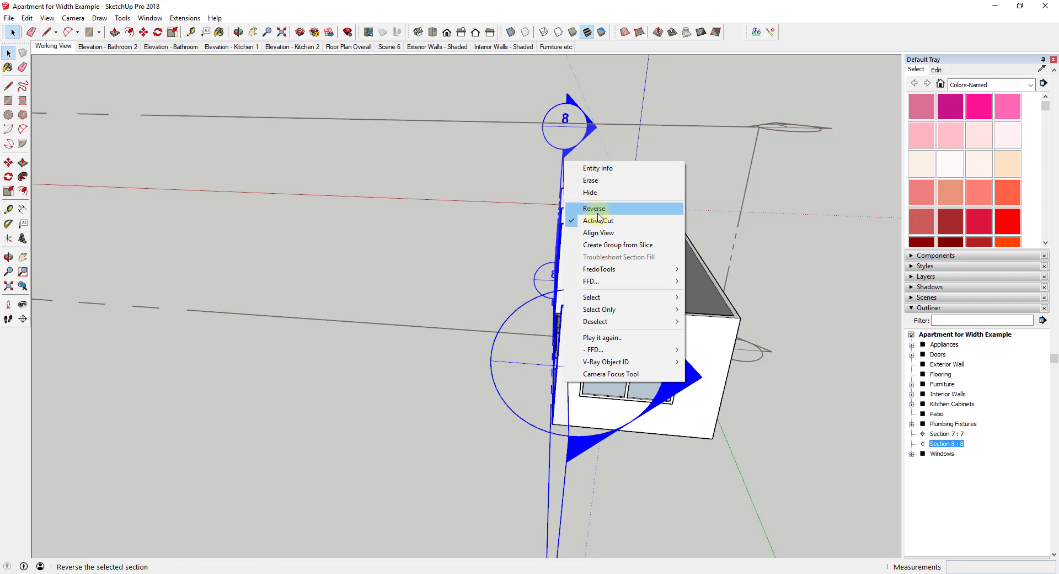
left_click(594, 209)
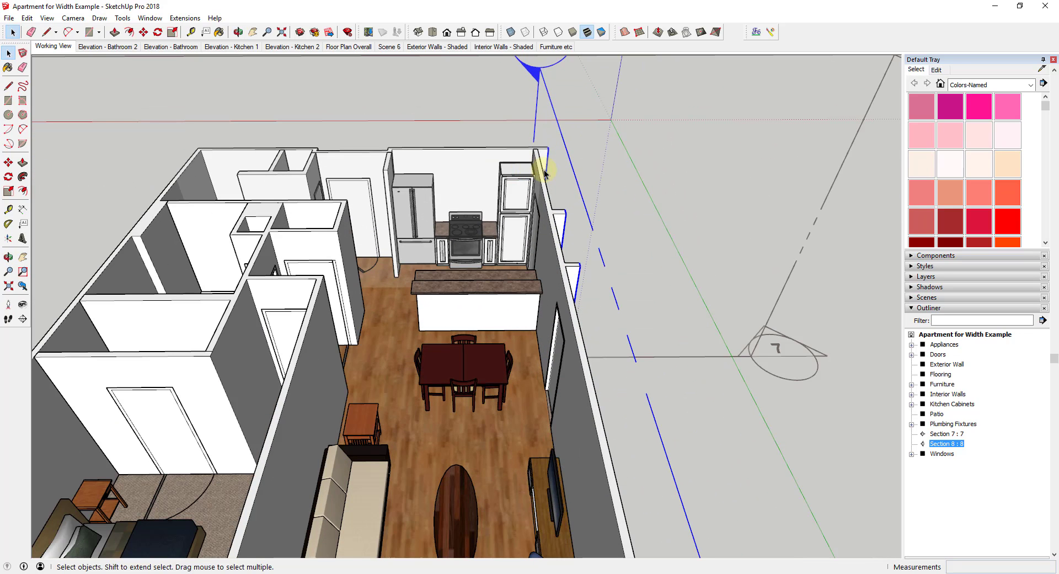
mouse_move(702, 242)
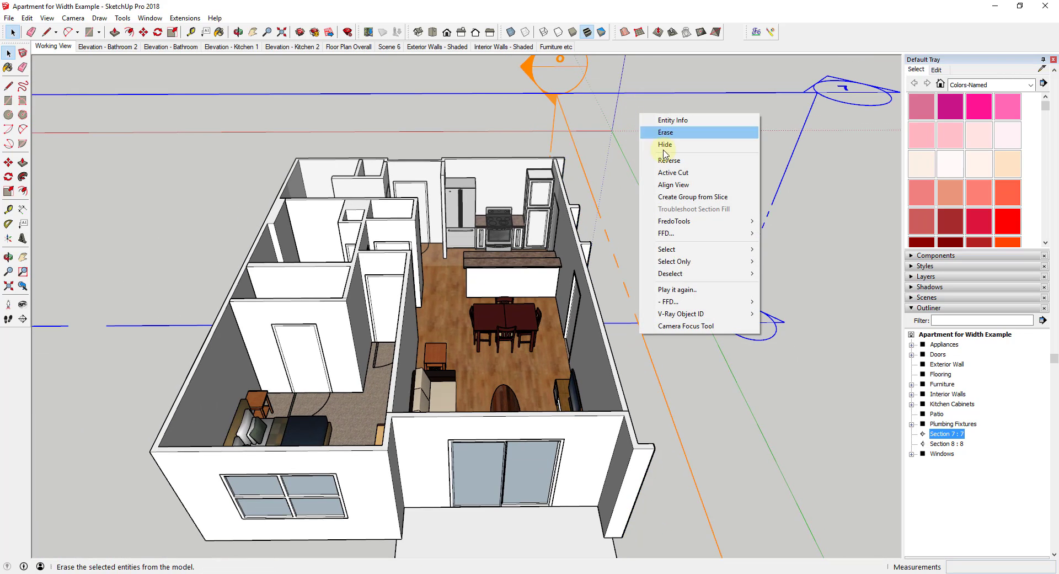
left_click(666, 145)
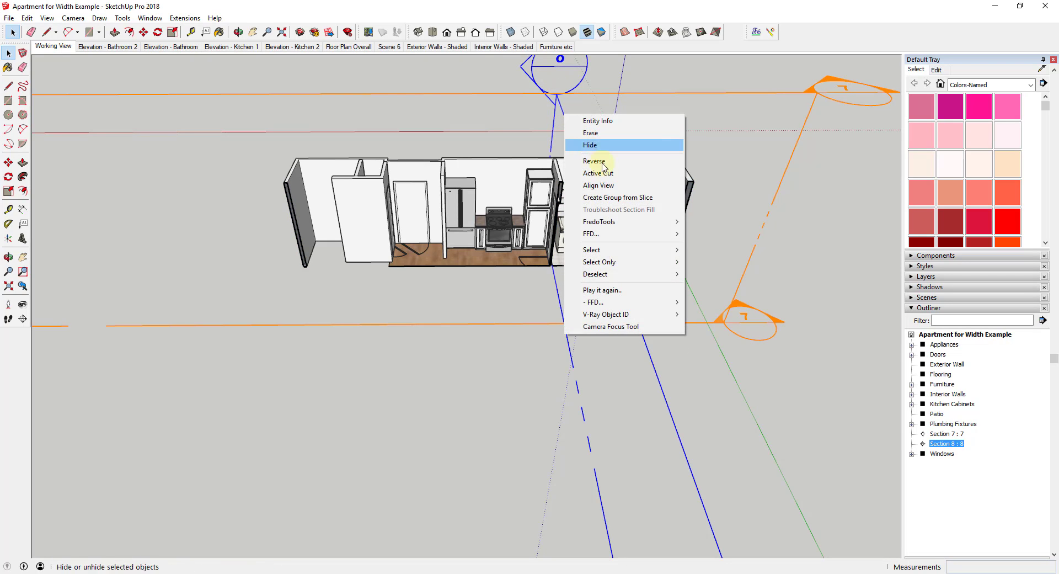
Switch off Active Cut on section 8 so the whole apartment shows again
left_click(594, 161)
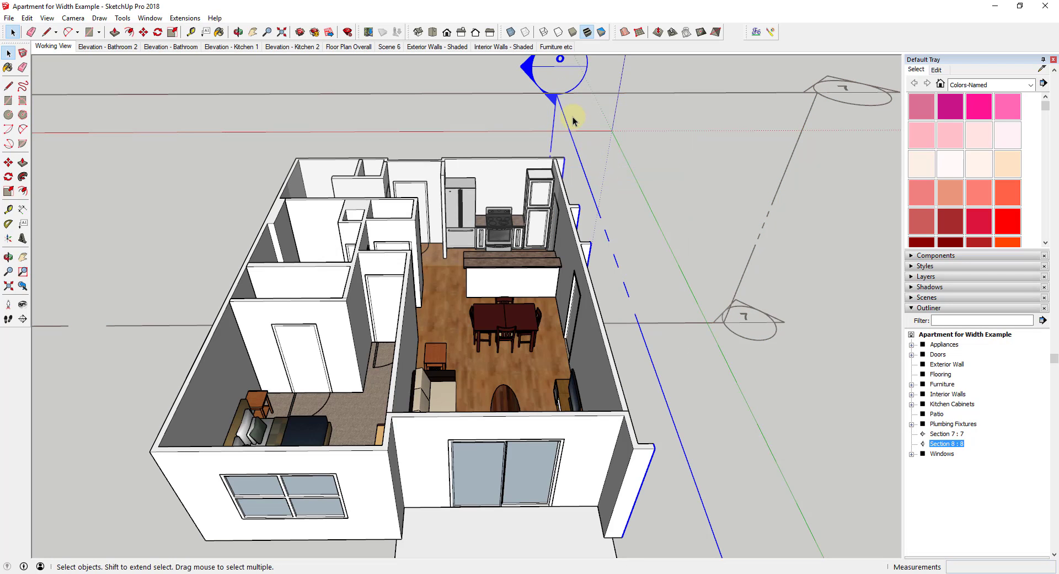
right_click(572, 120)
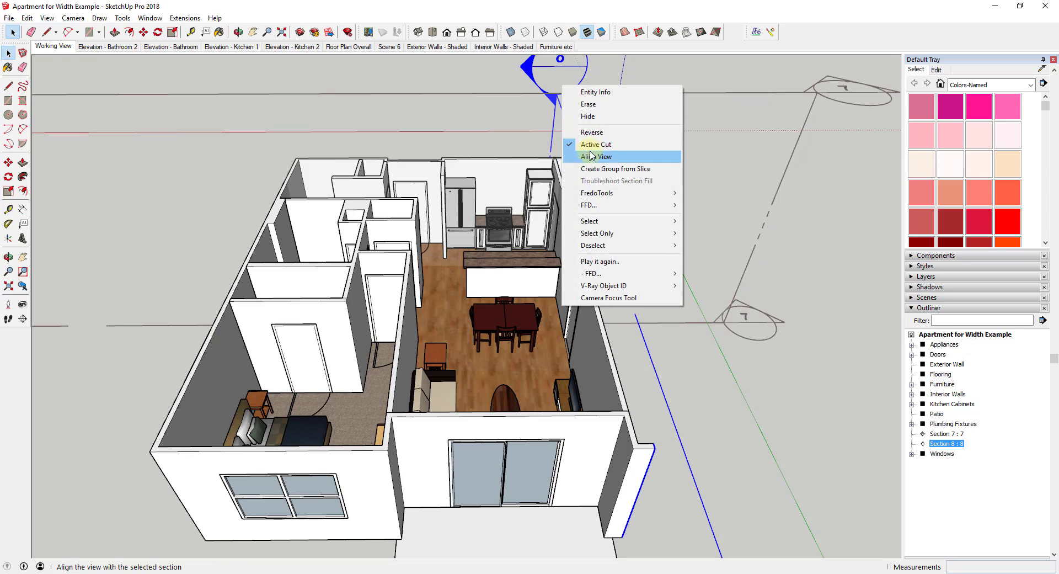
left_click(595, 157)
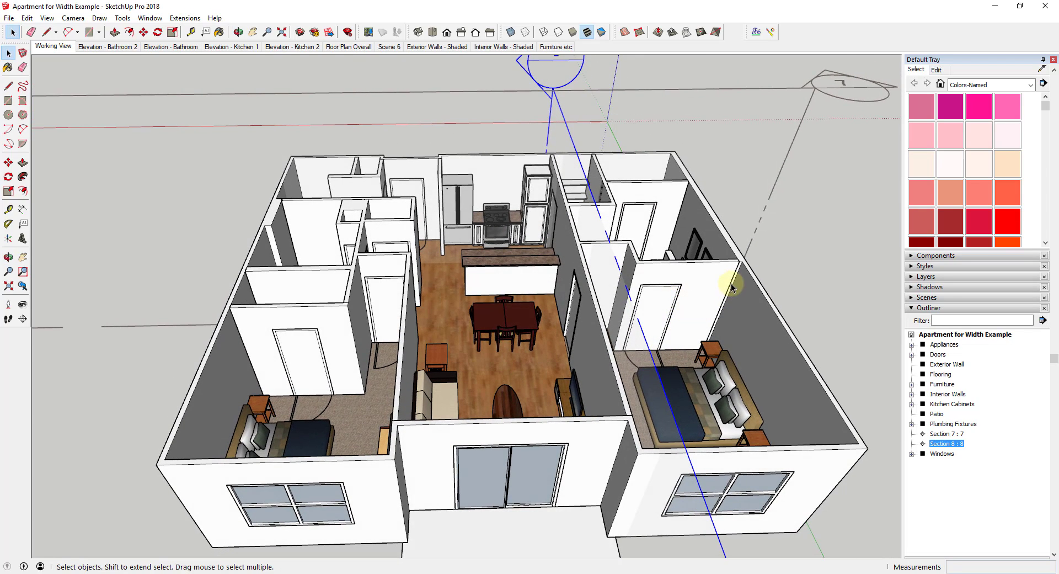
mouse_move(737, 288)
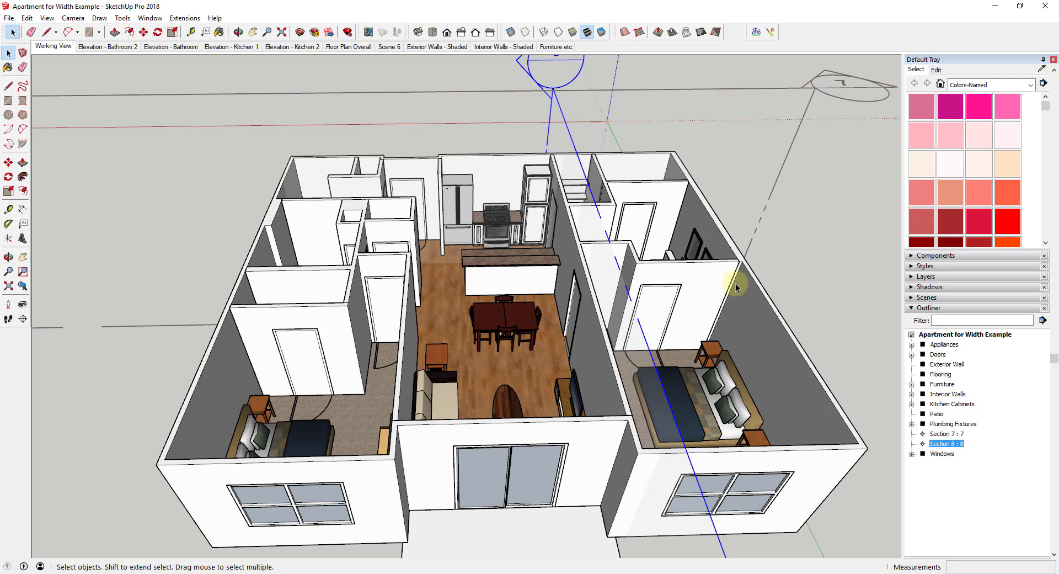
mouse_move(604, 176)
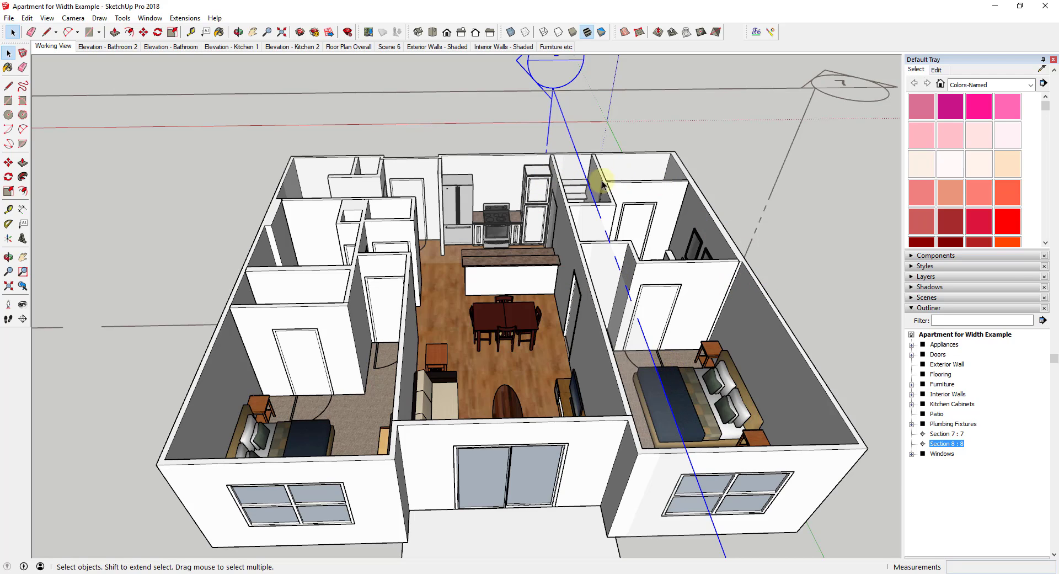
mouse_move(732, 191)
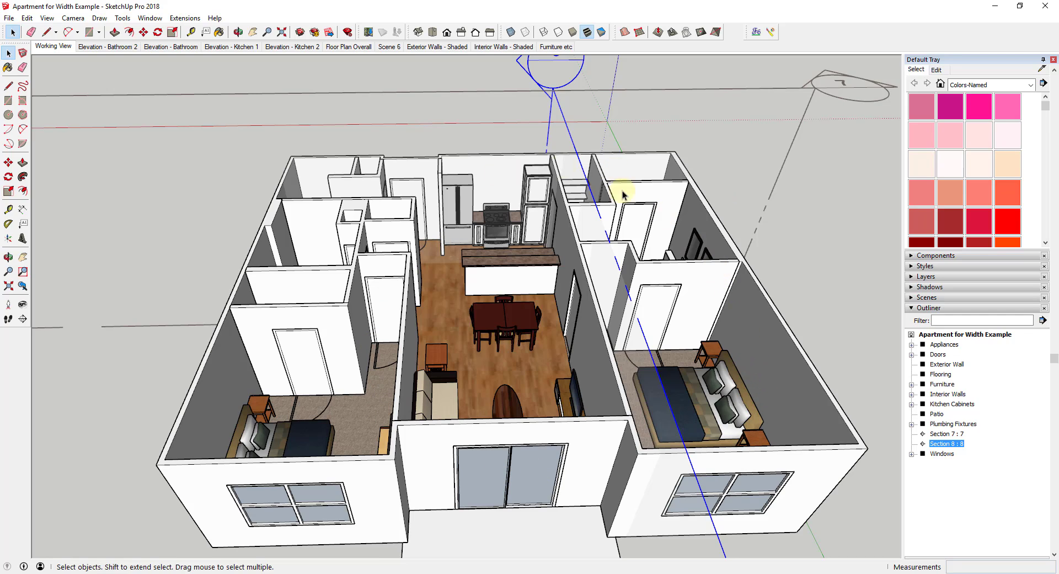
mouse_move(535, 299)
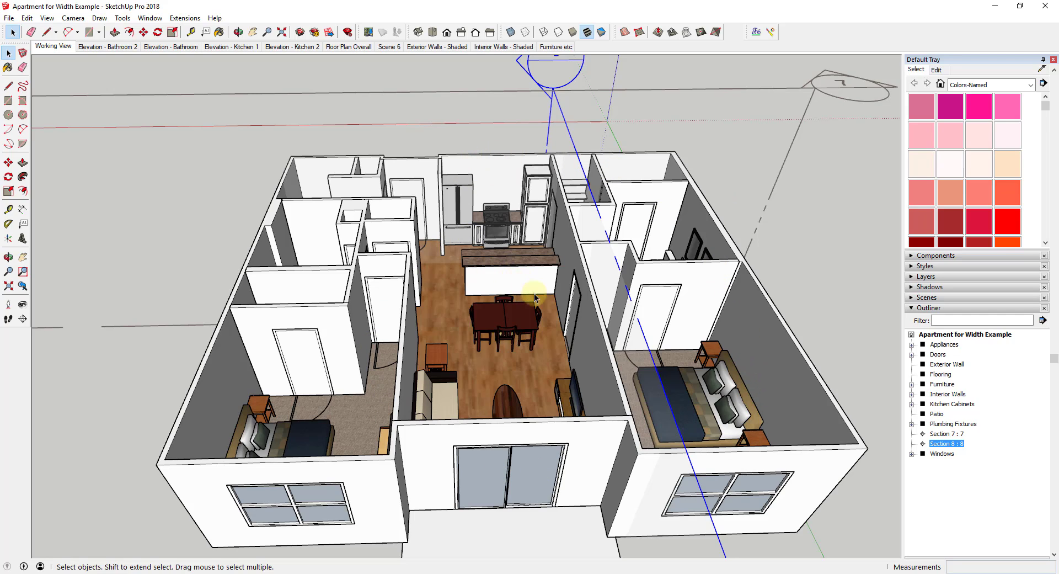
mouse_move(666, 322)
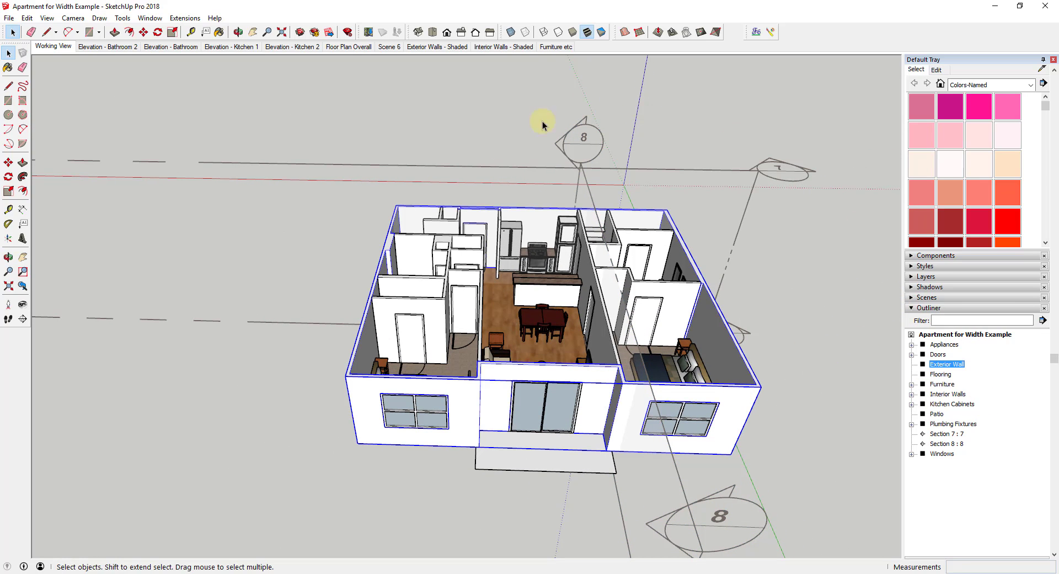
Select all Outliner groups from Appliances to Windows and make them one group
left_click(947, 394)
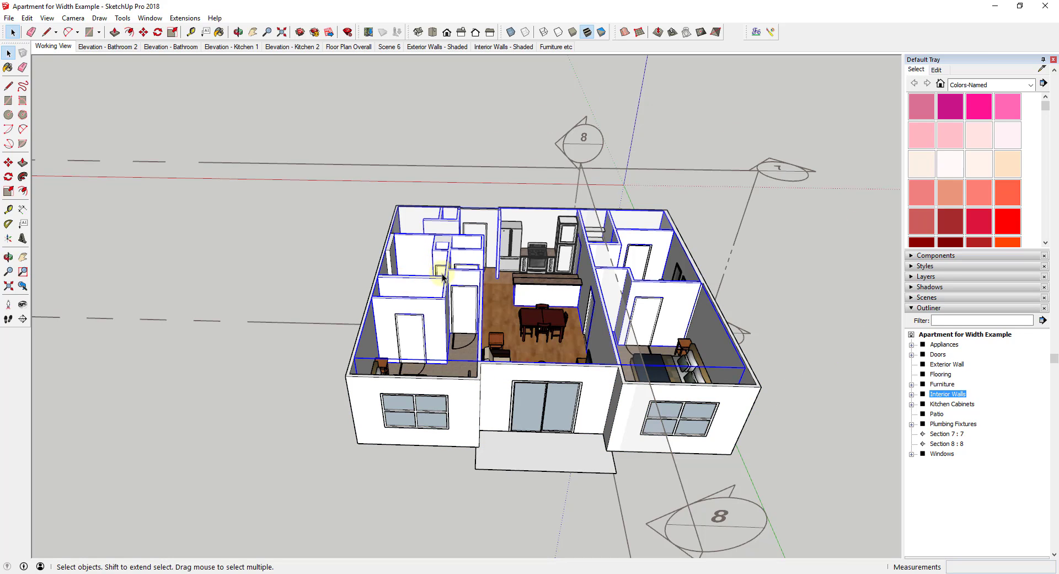
left_click(938, 354)
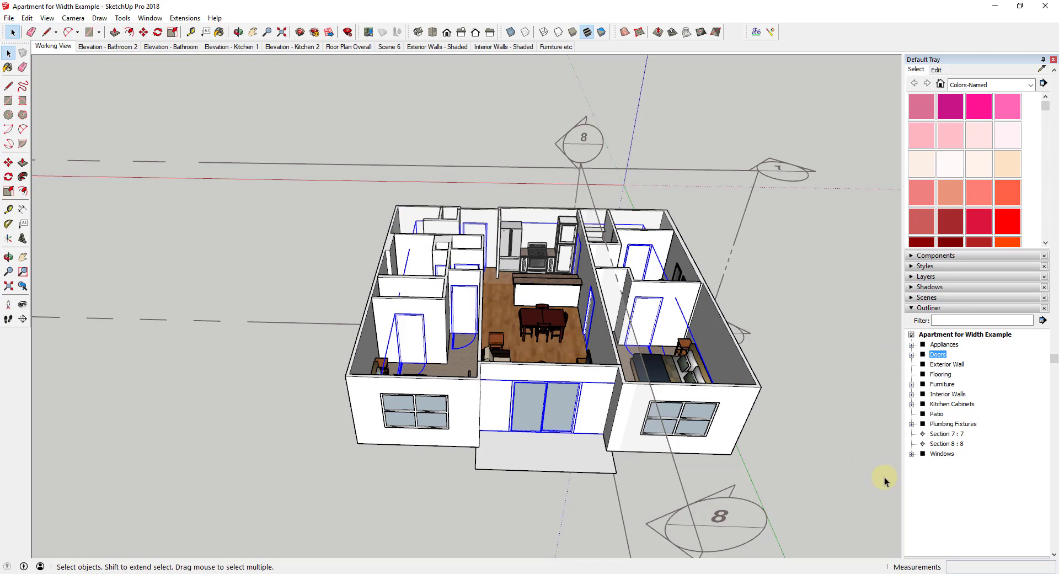
left_click(944, 345)
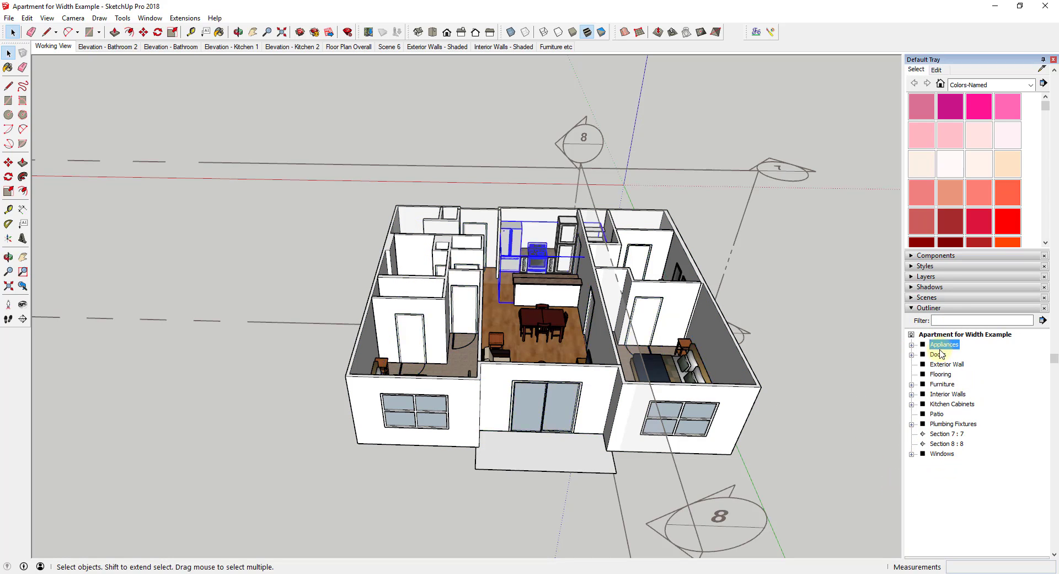
left_click(941, 454)
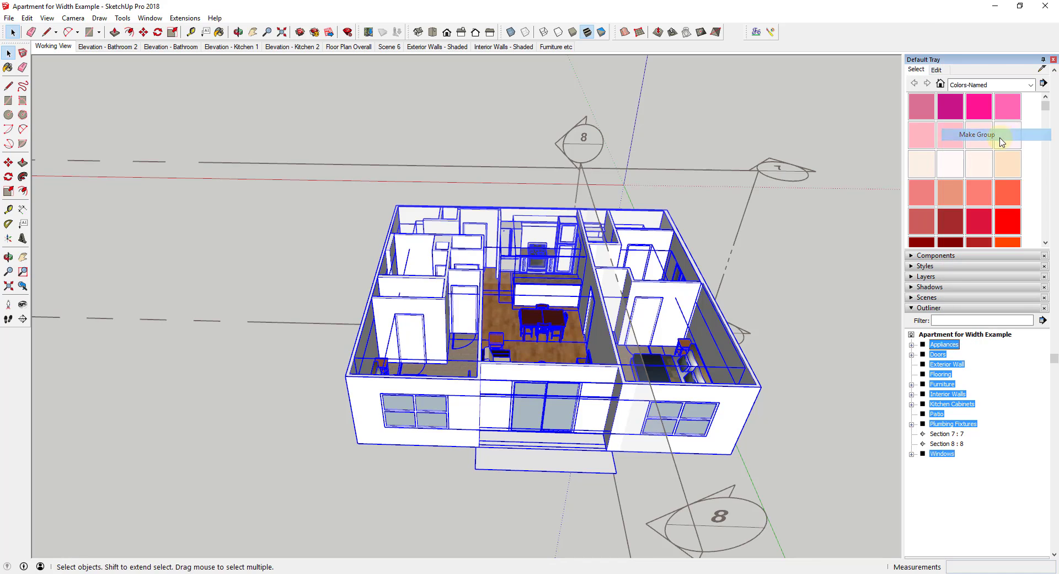
left_click(979, 135)
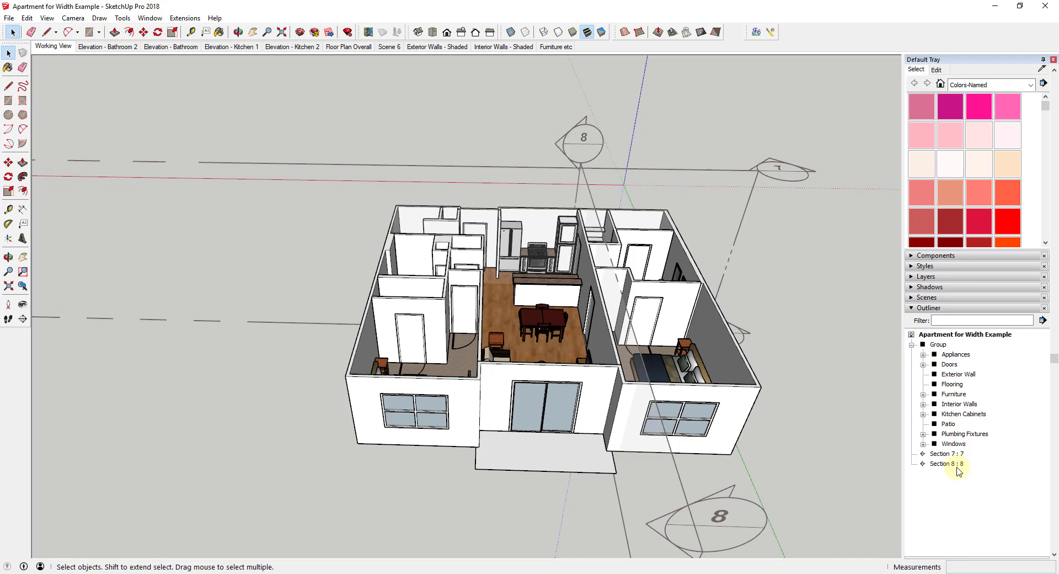
Select Section 8 in the Outliner and delete it
left_click(938, 344)
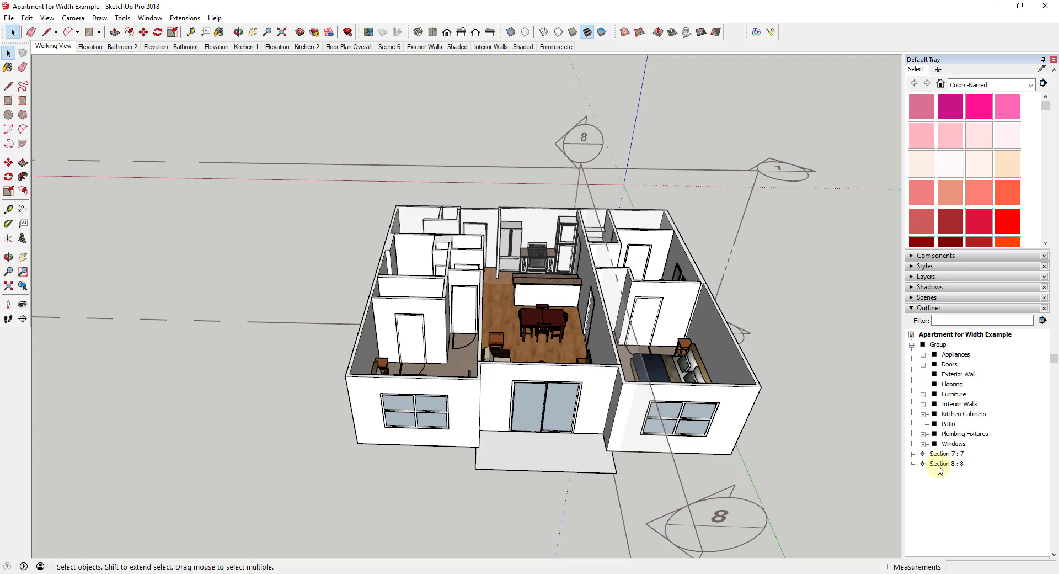
mouse_move(938, 455)
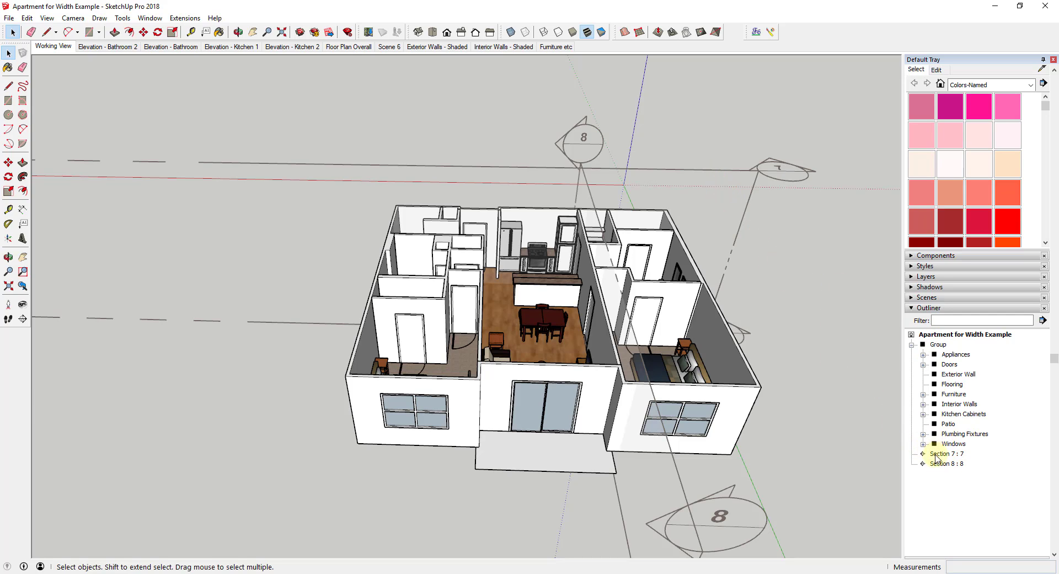
left_click(945, 454)
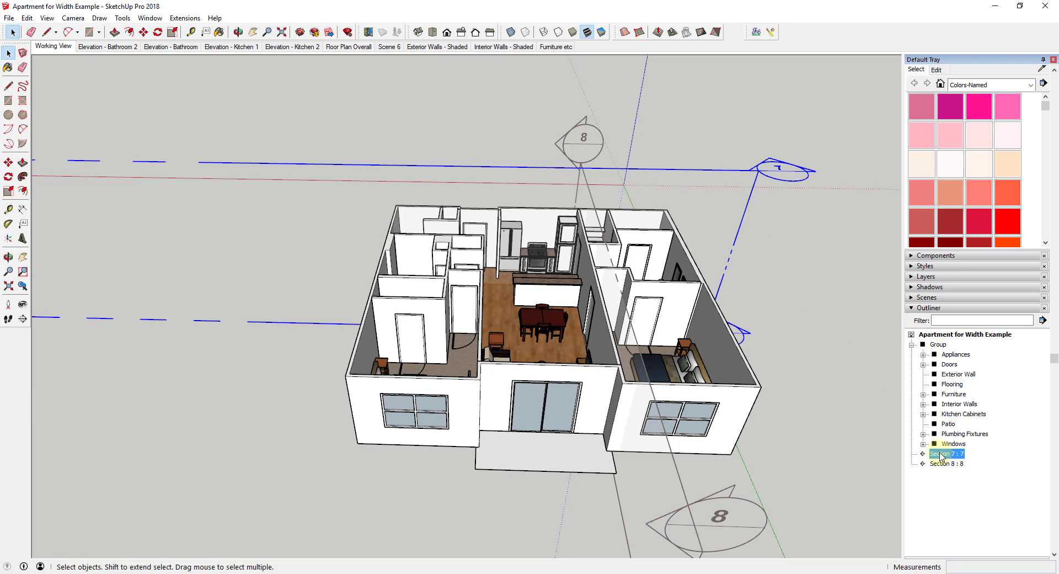
left_click(946, 464)
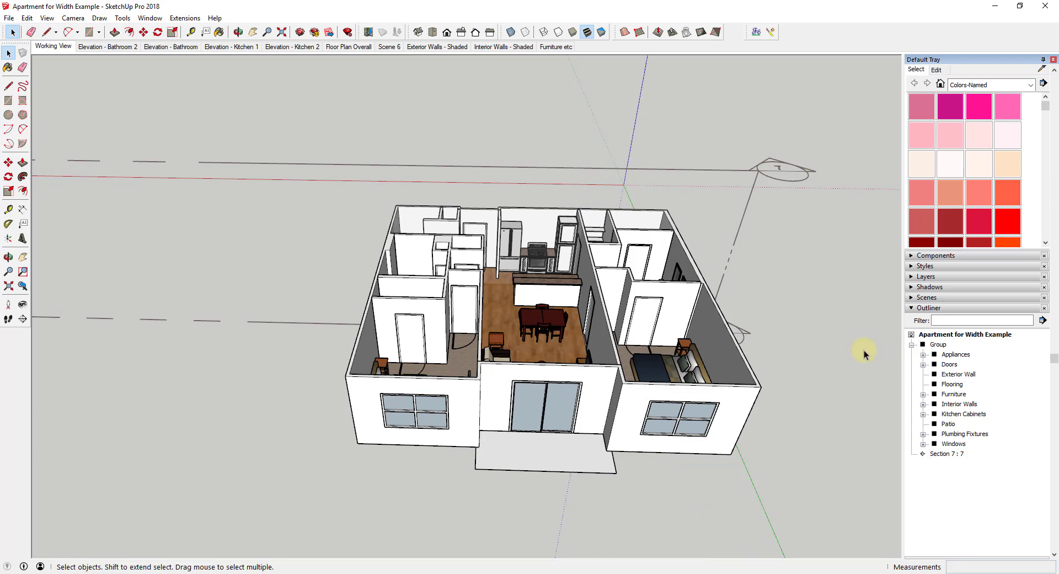
Add Section 9 inside the apartment group with Active Cut hiding the right bedroom
left_click(939, 344)
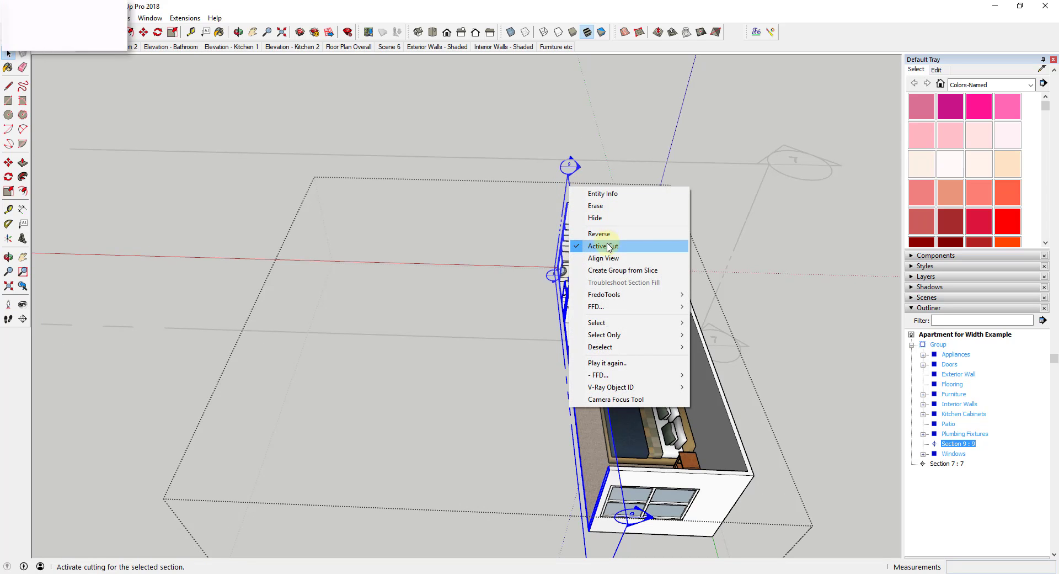
left_click(603, 246)
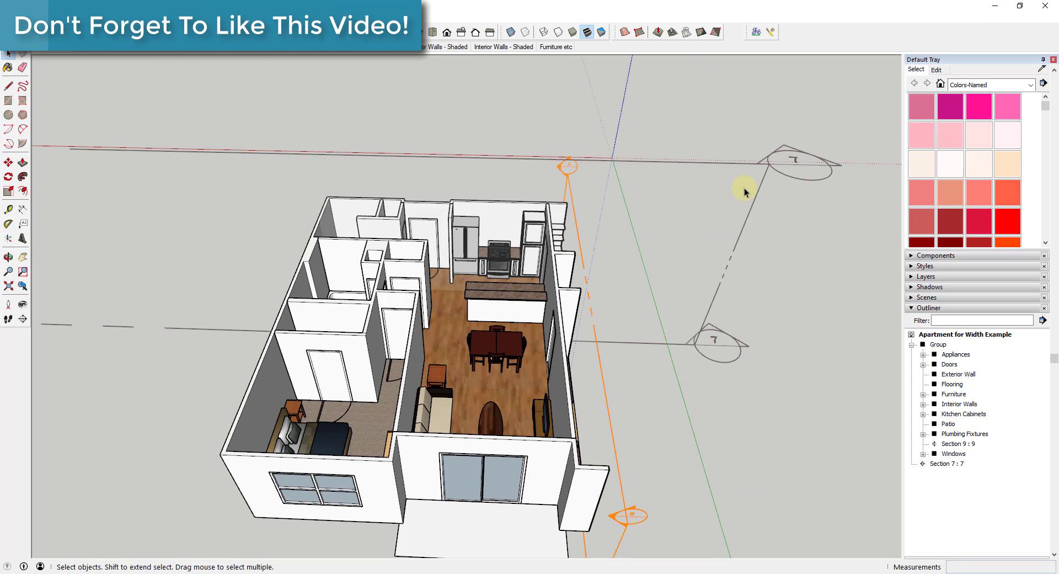
Move the kitchen-side section plane and add Section 10 beside Section 9 inside the group
left_click(947, 464)
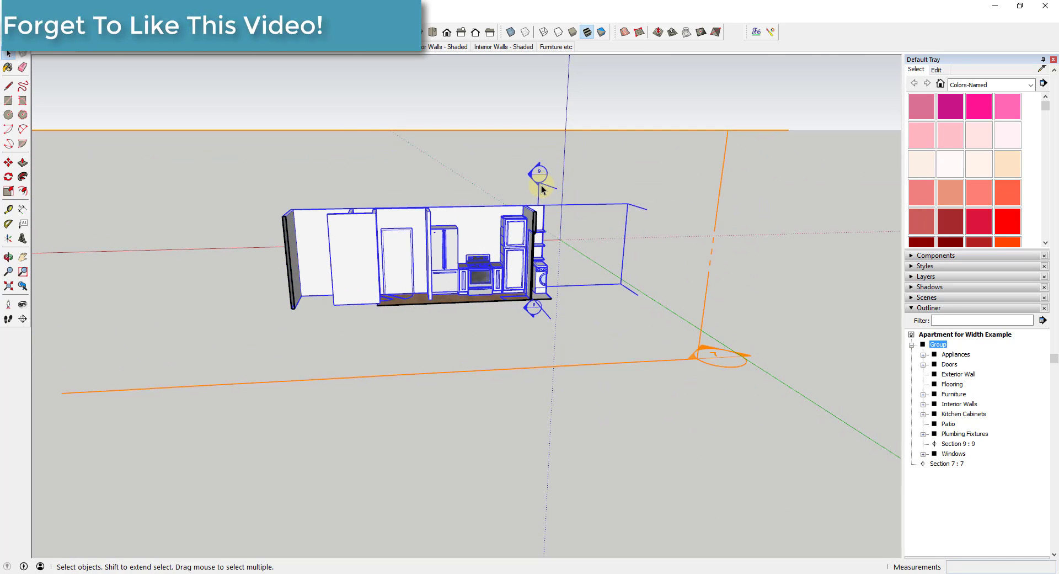
left_click(8, 164)
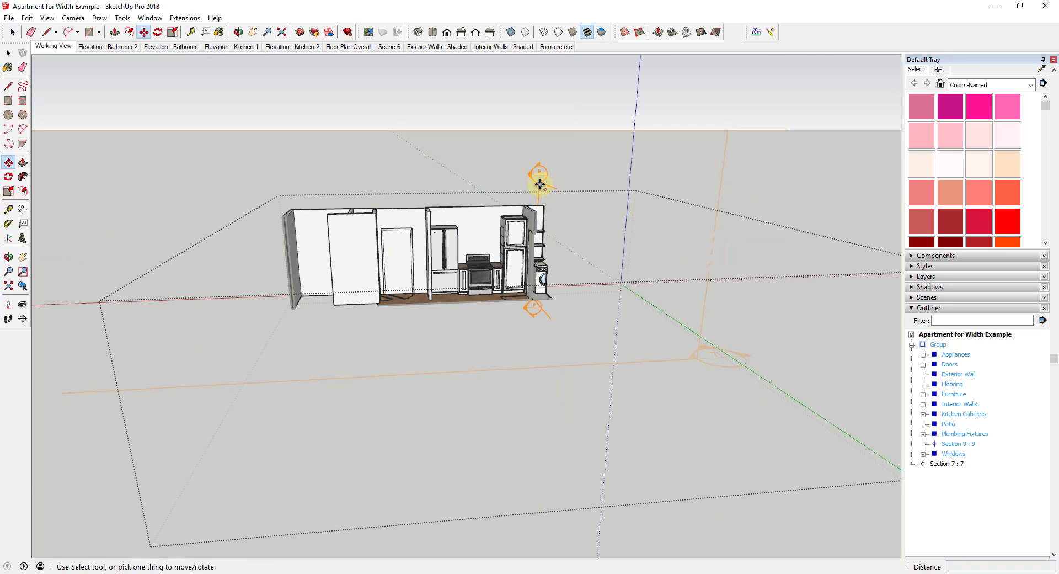
left_click(958, 444)
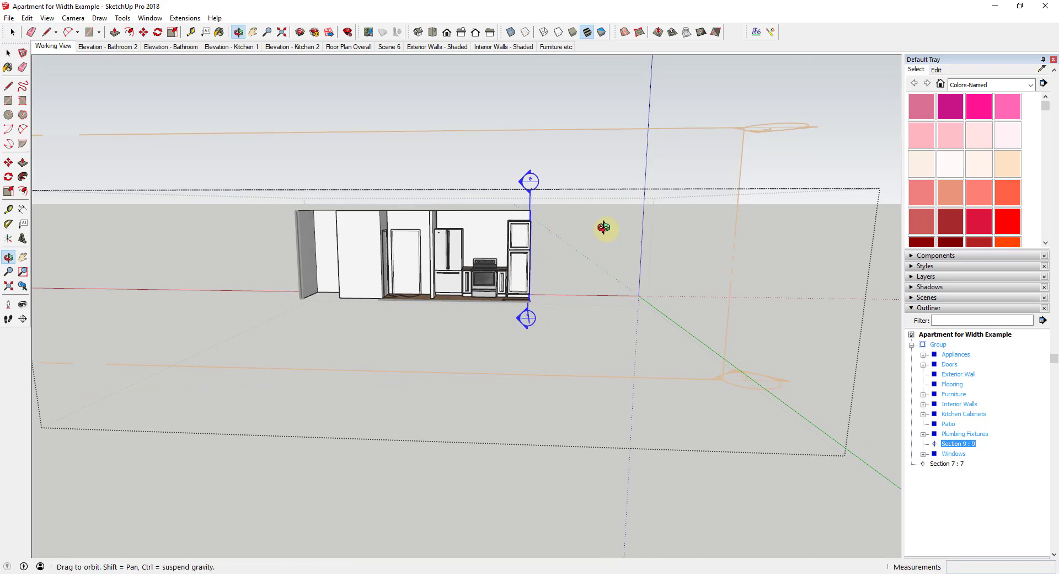
left_click_drag(605, 228, 426, 260)
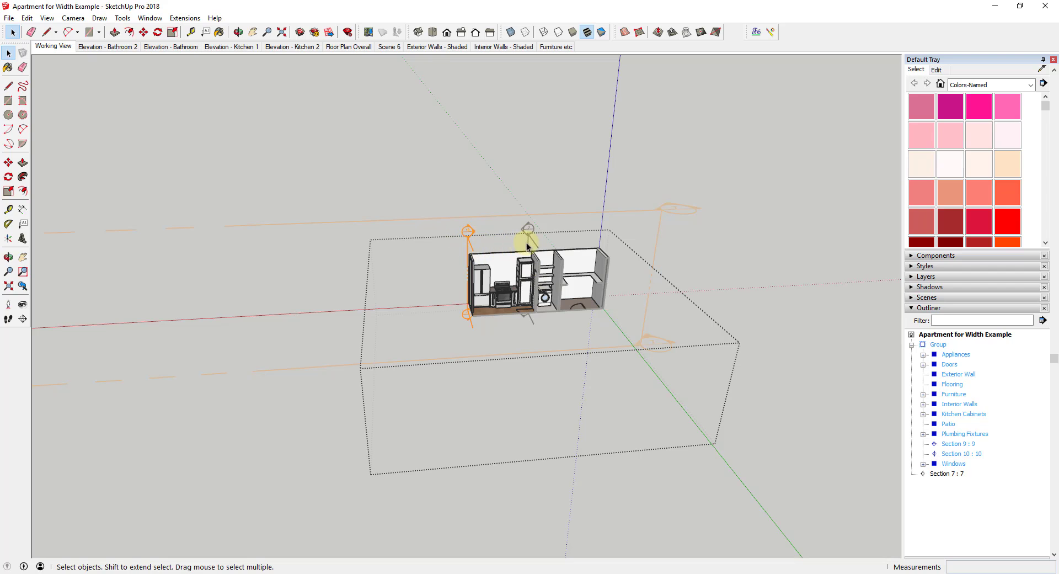
Make a nested group of the apartment contents plus Sections 9 and 10, then deselect
right_click(527, 243)
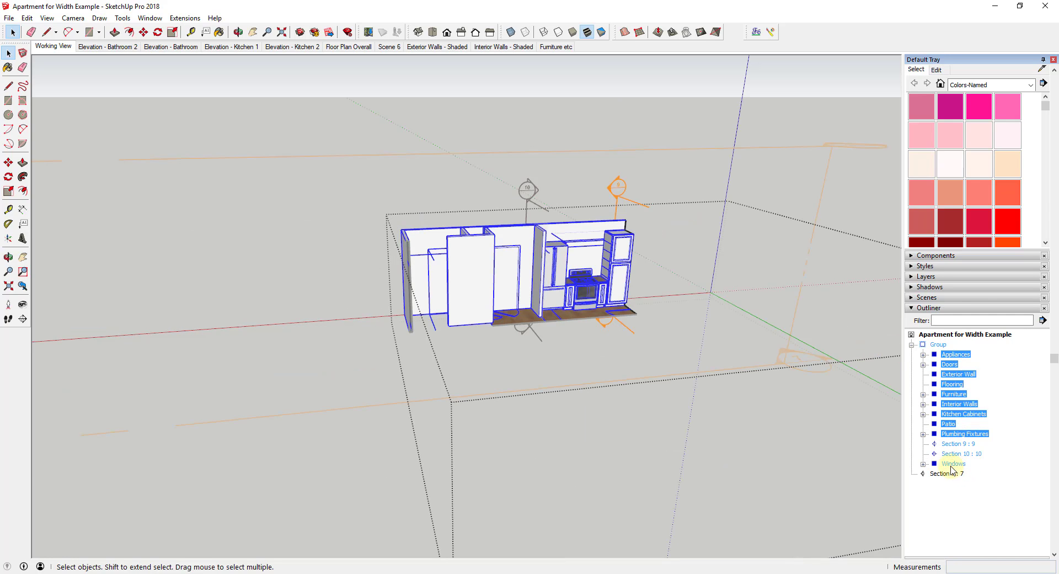
right_click(954, 466)
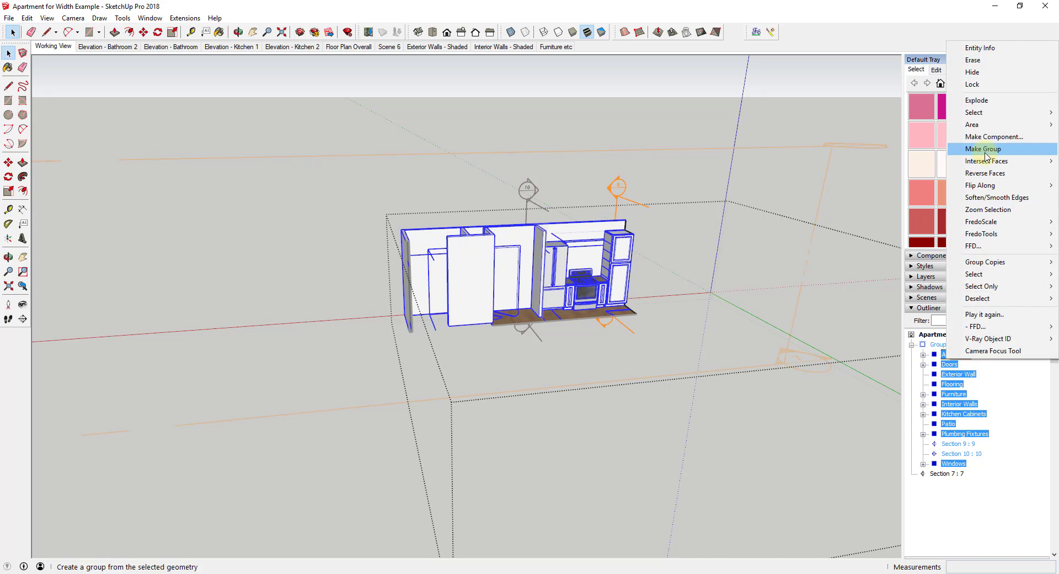
left_click(983, 149)
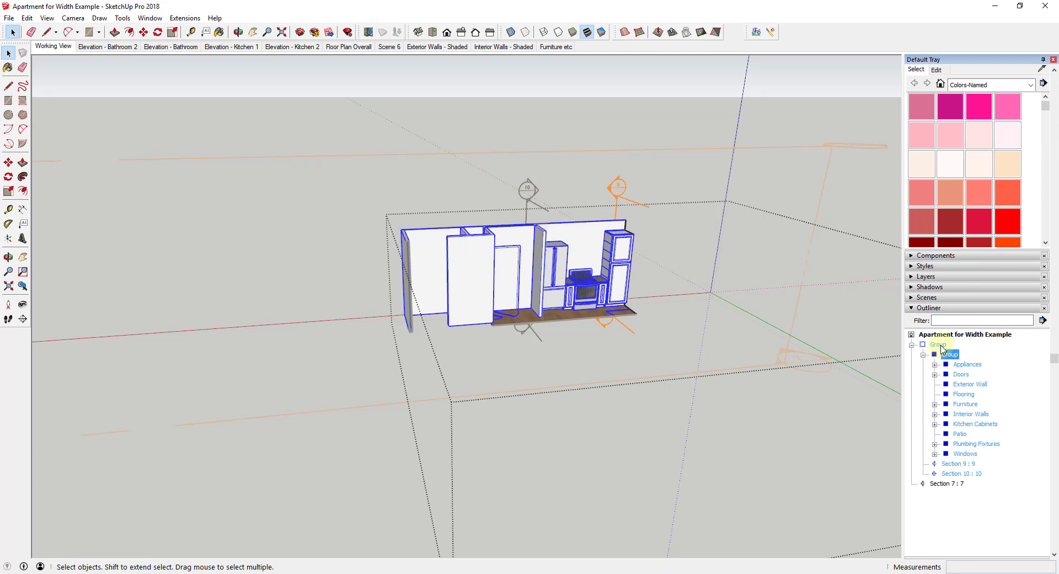
left_click(947, 483)
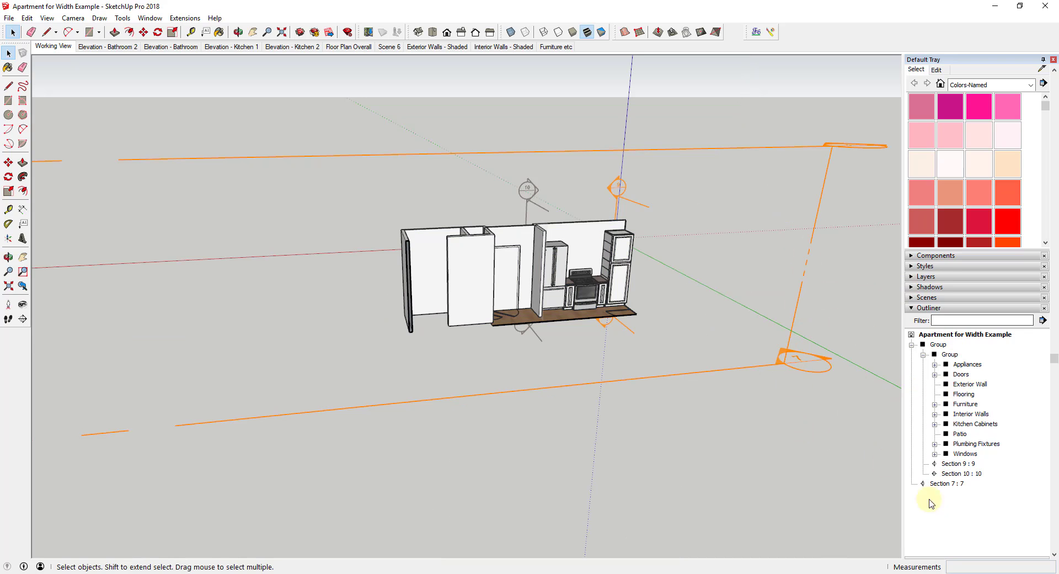
left_click(8, 257)
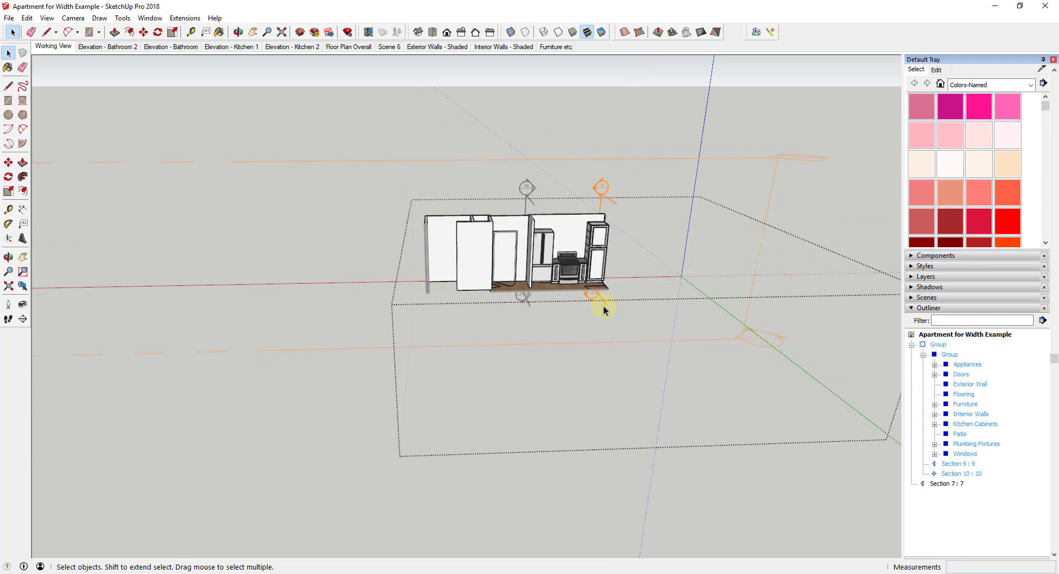
Delete Section 10 and add Section 11 inside the inner group to isolate the kitchen wall
left_click(958, 463)
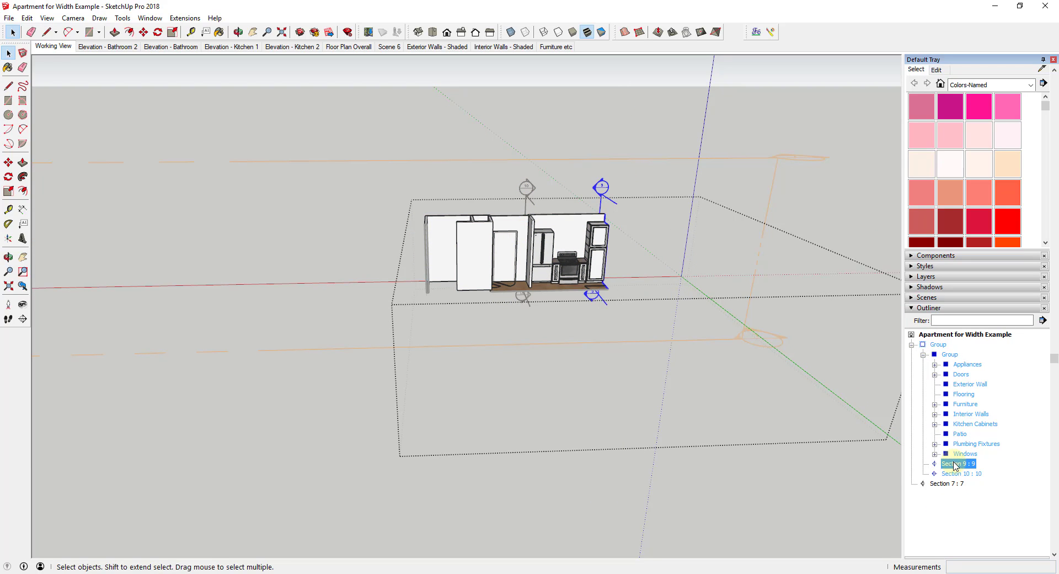
left_click(963, 473)
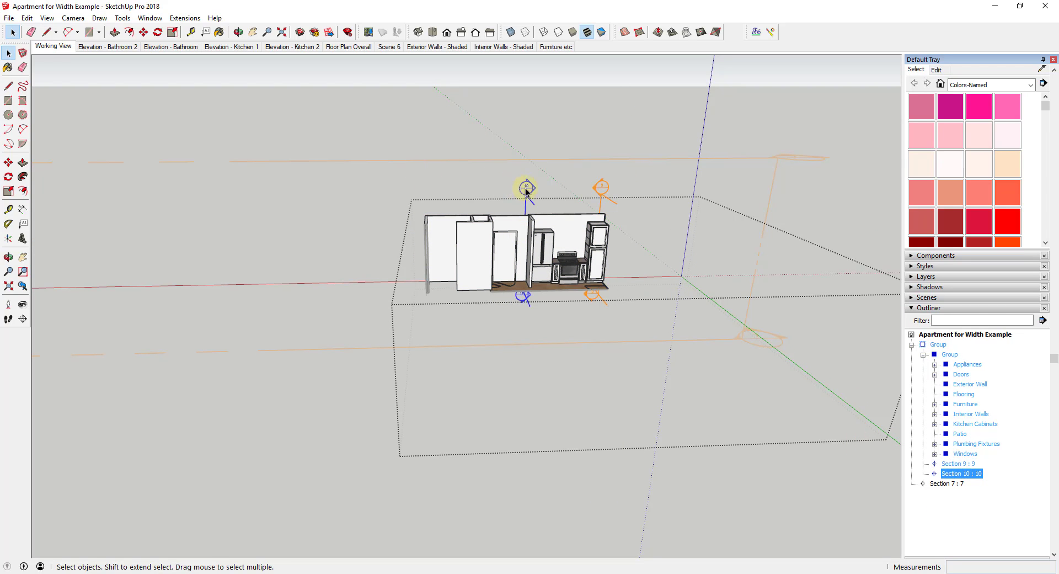
left_click(949, 354)
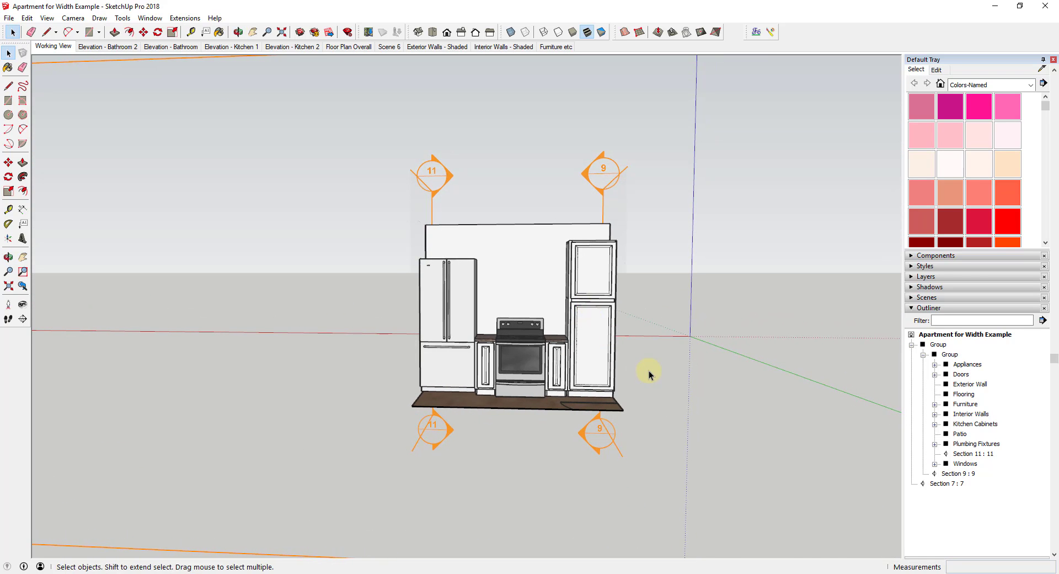
mouse_move(775, 332)
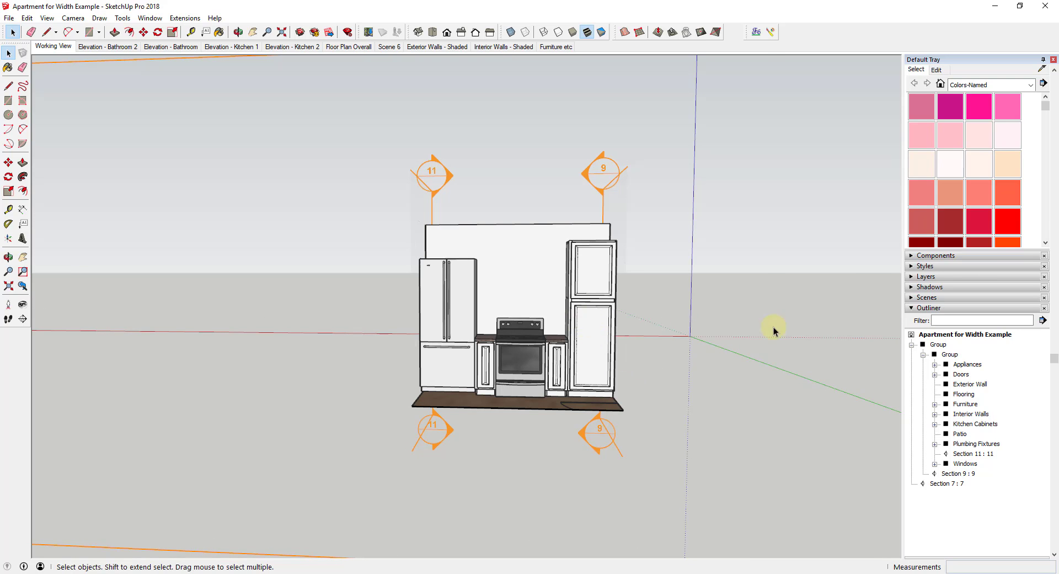
left_click_drag(775, 331, 608, 318)
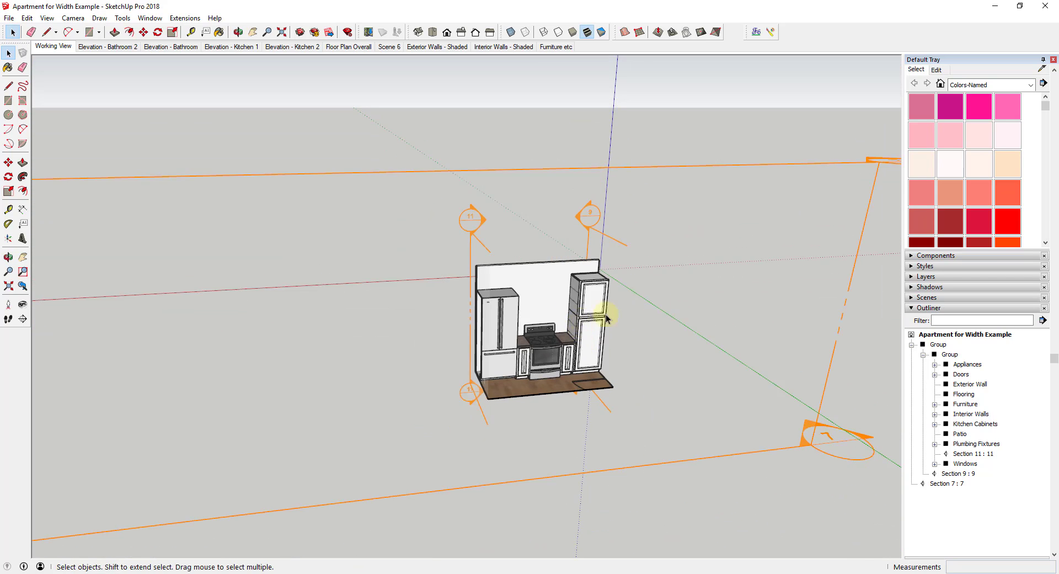
left_click(947, 483)
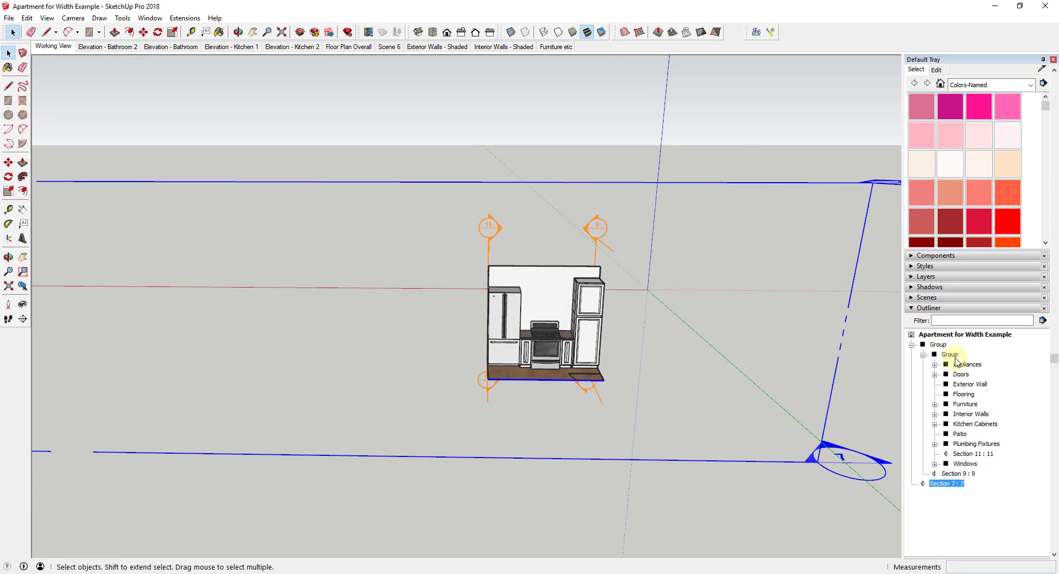
left_click(950, 354)
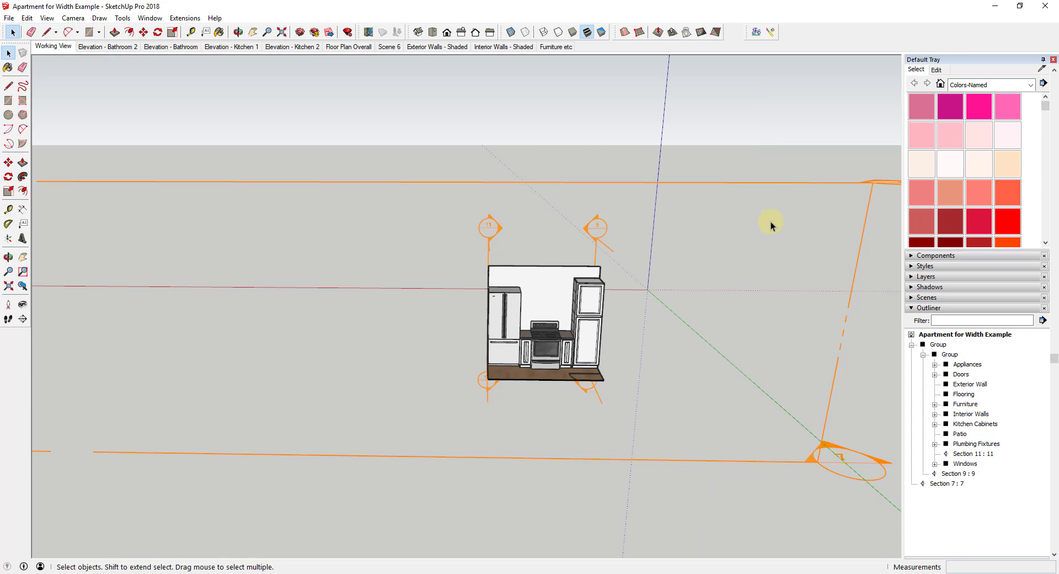
Switch to the Back standard view and zoom extents on the kitchen wall
left_click(446, 32)
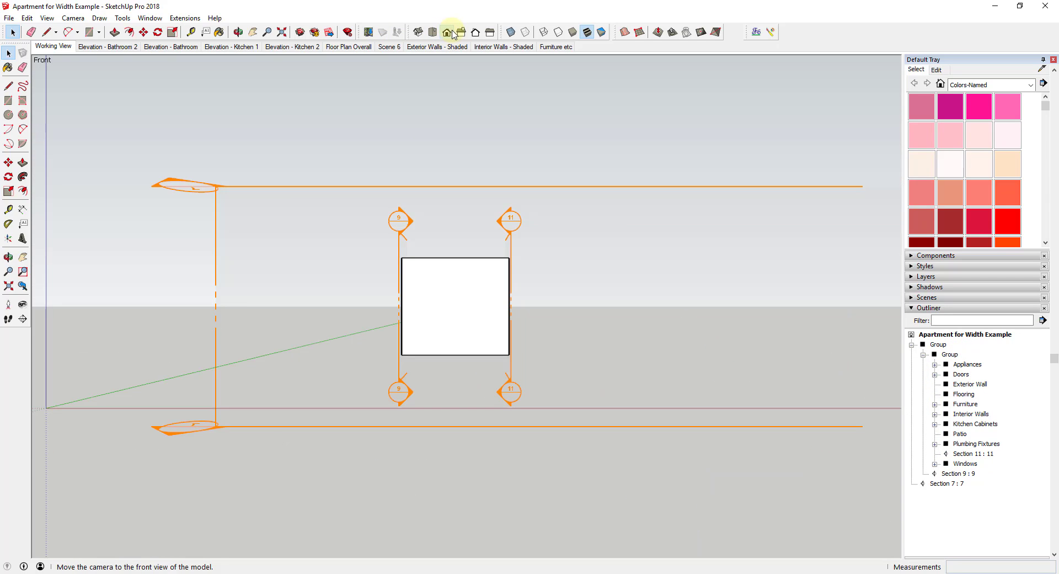
left_click(447, 30)
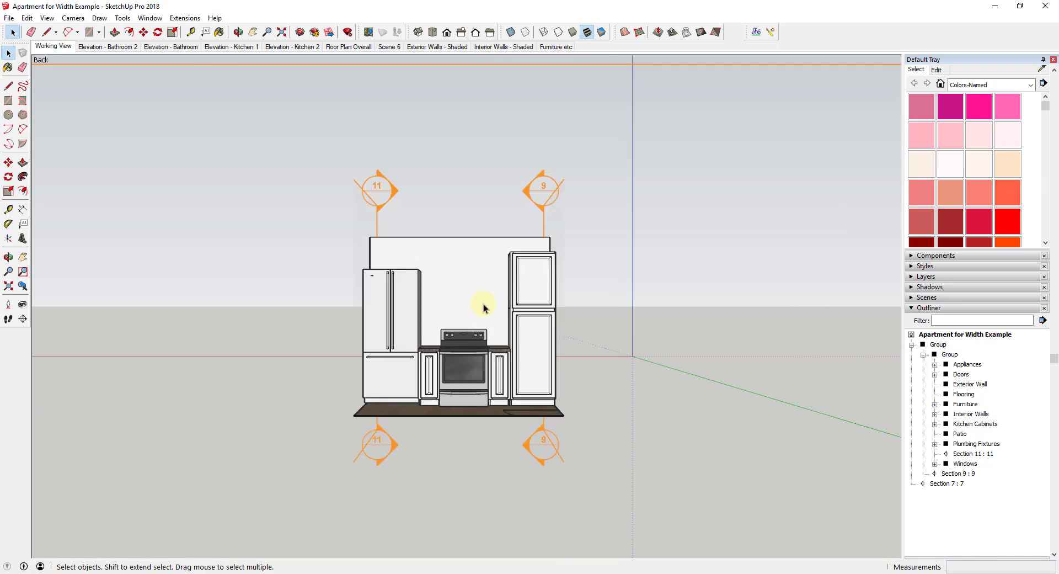
left_click(70, 18)
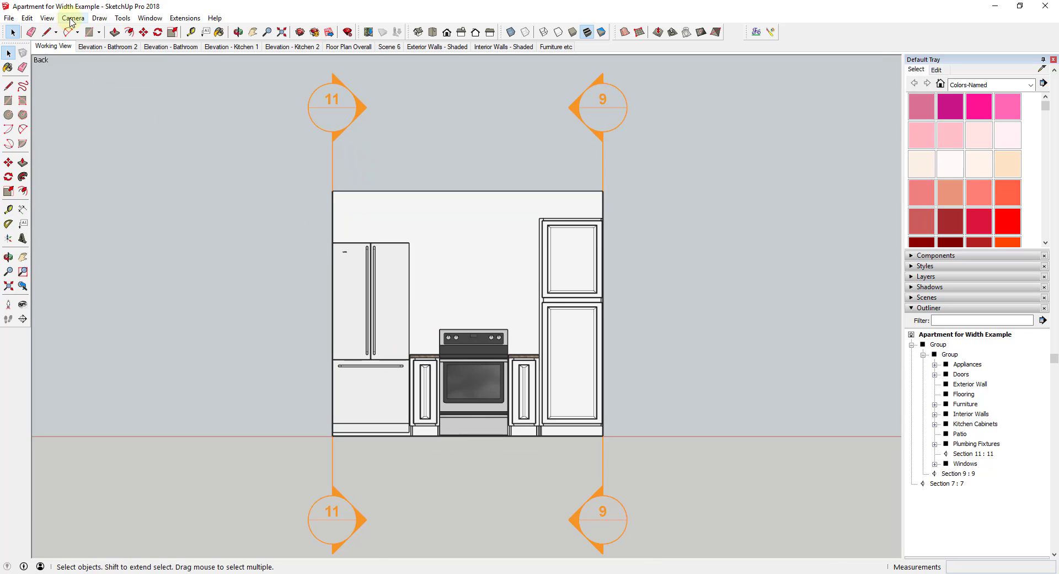
Uncheck Section Planes in the View menu to hide the plane markers
left_click(45, 19)
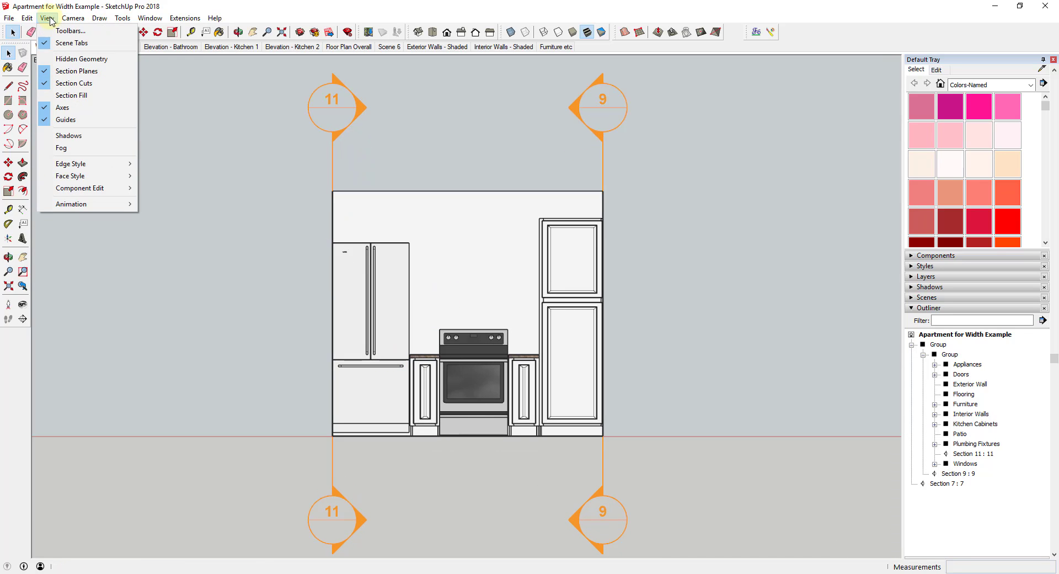
left_click(78, 71)
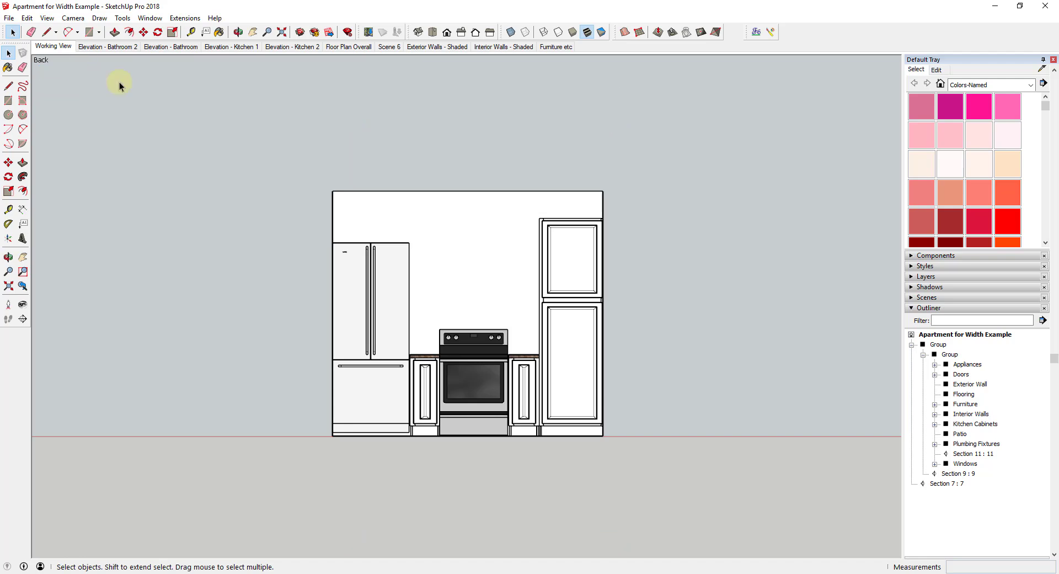
mouse_move(619, 339)
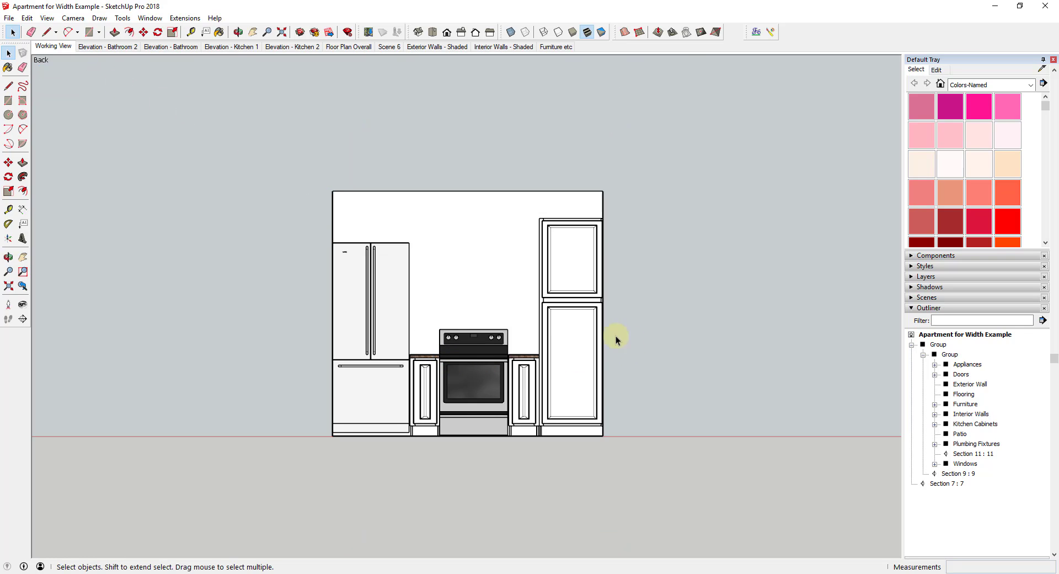